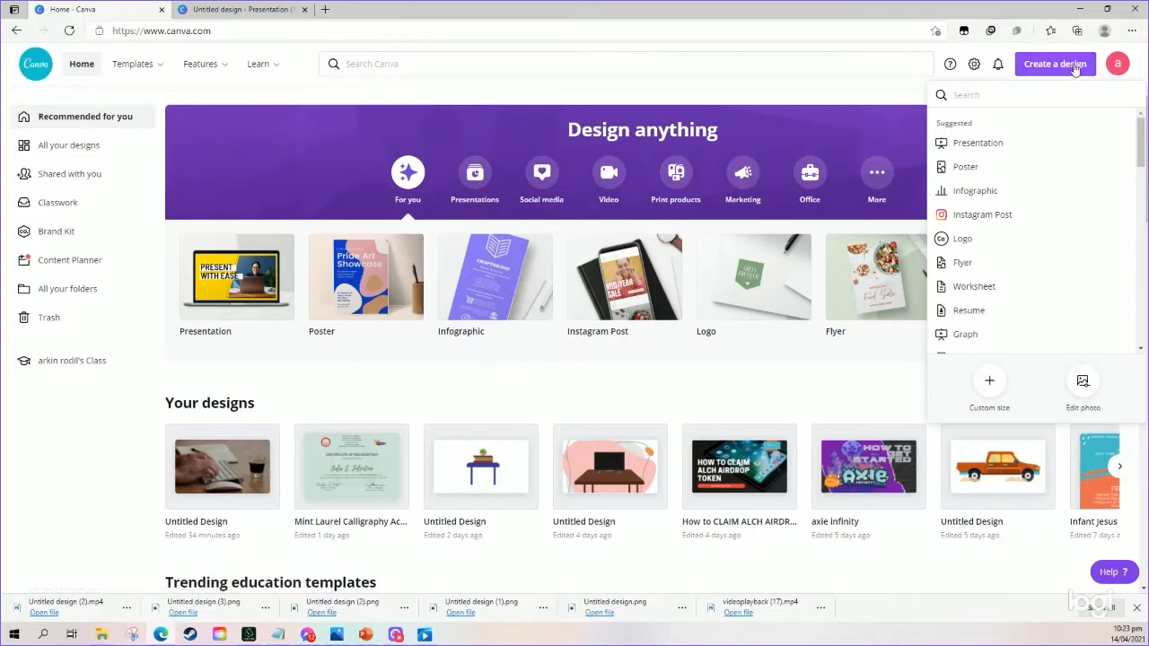
mouse_move(1083, 75)
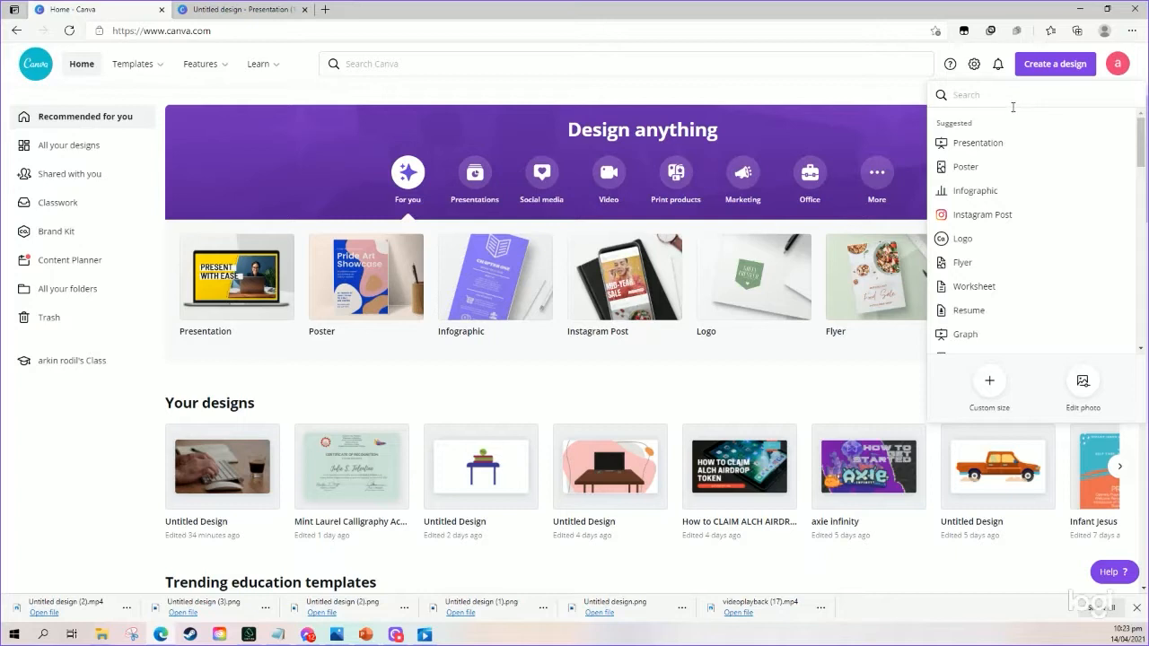
mouse_move(1020, 111)
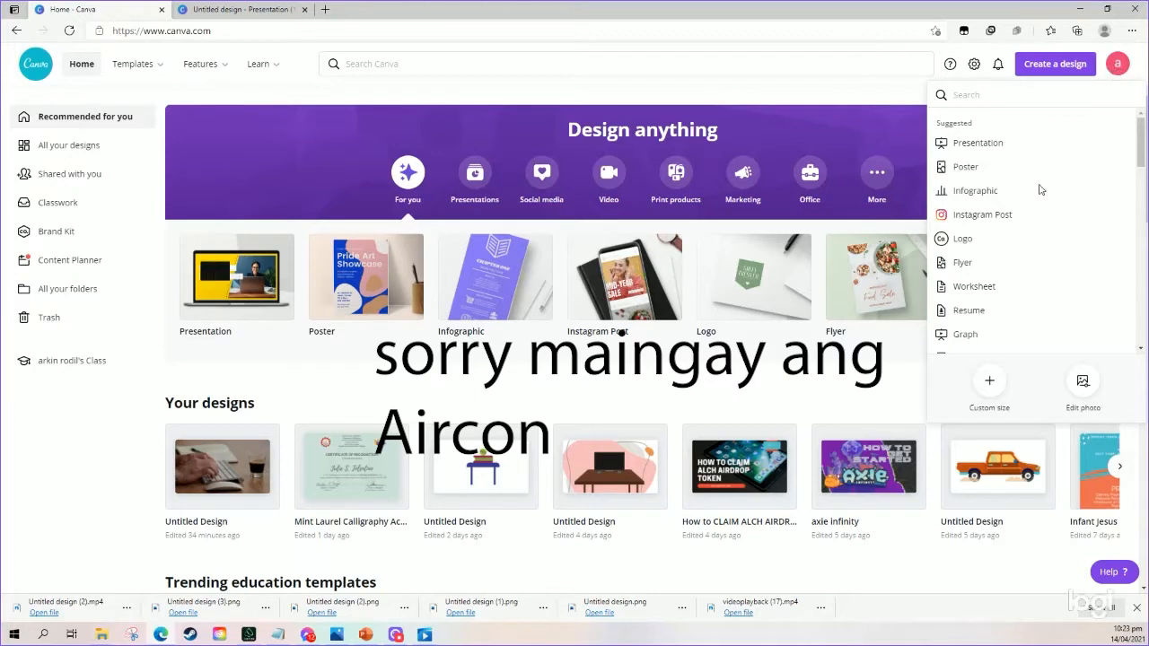
Sign out of Canva from the profile avatar's account menu.
left_click(1117, 64)
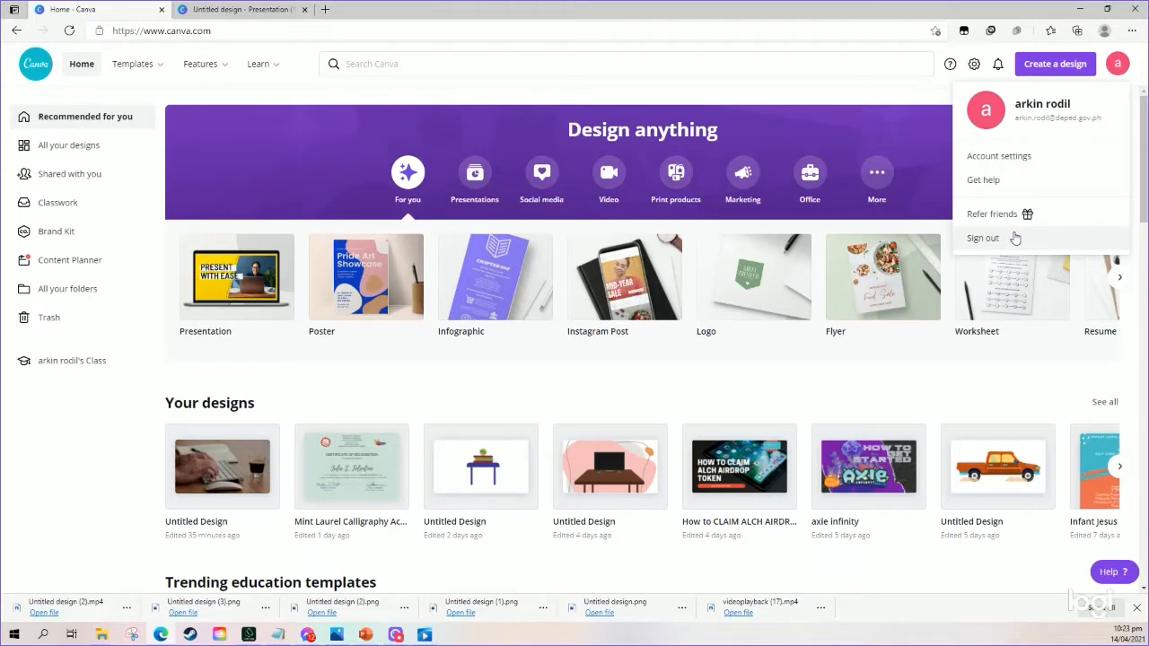
left_click(982, 237)
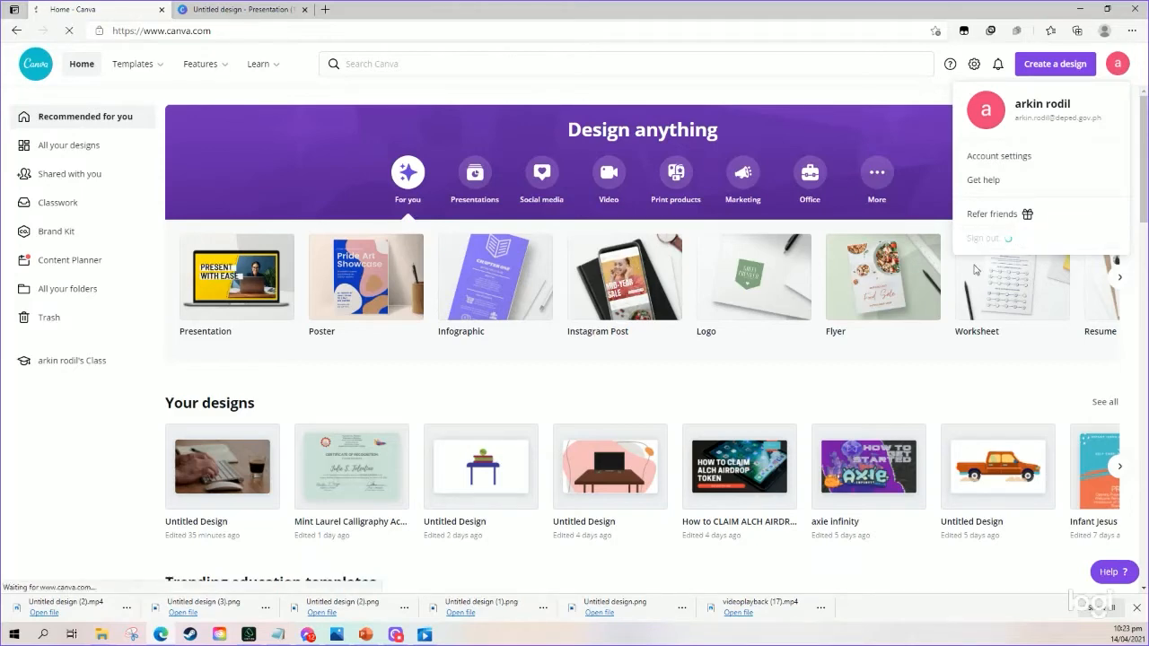
Log back into Canva with the Google account, landing on the home page.
left_click(982, 237)
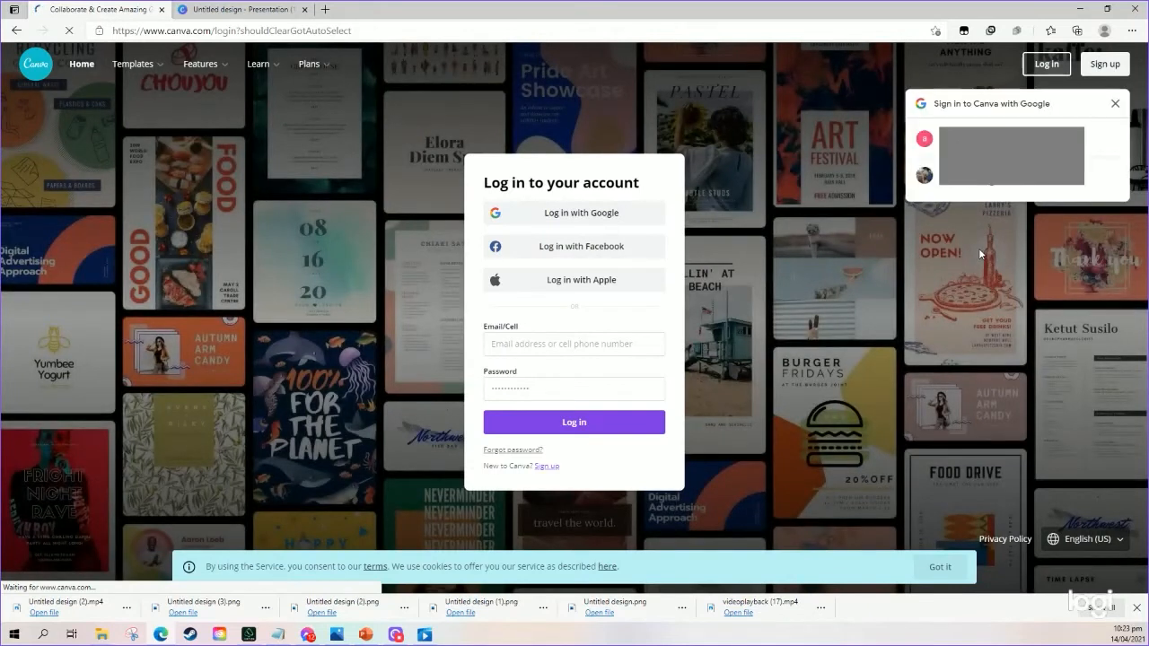
mouse_move(812, 300)
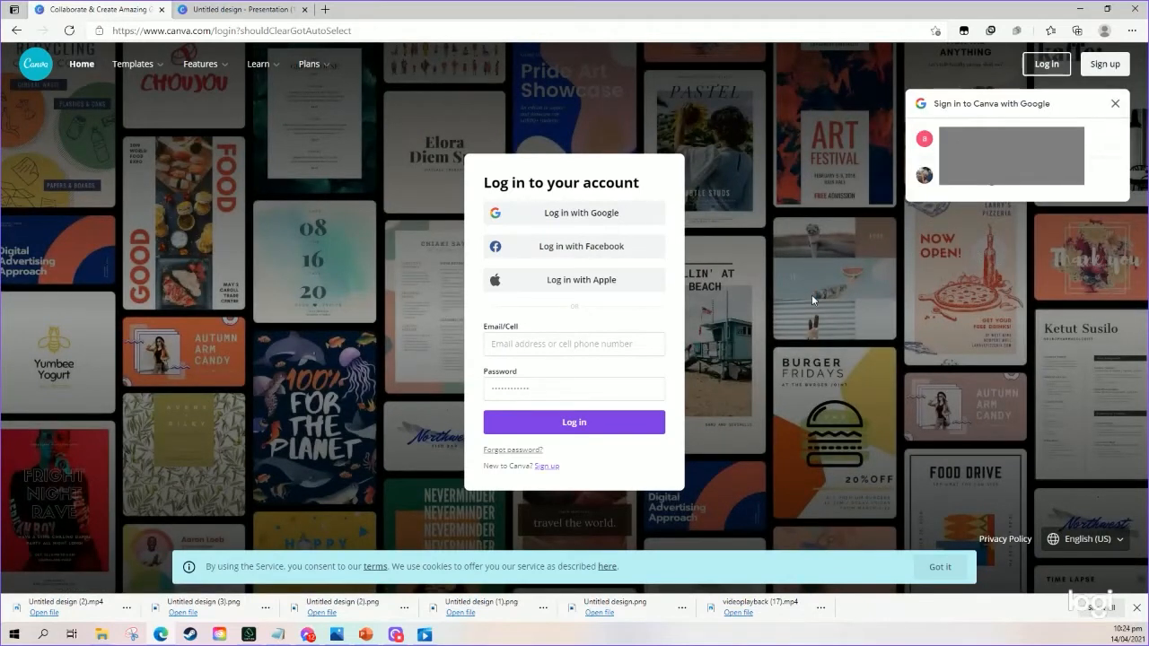
mouse_move(804, 269)
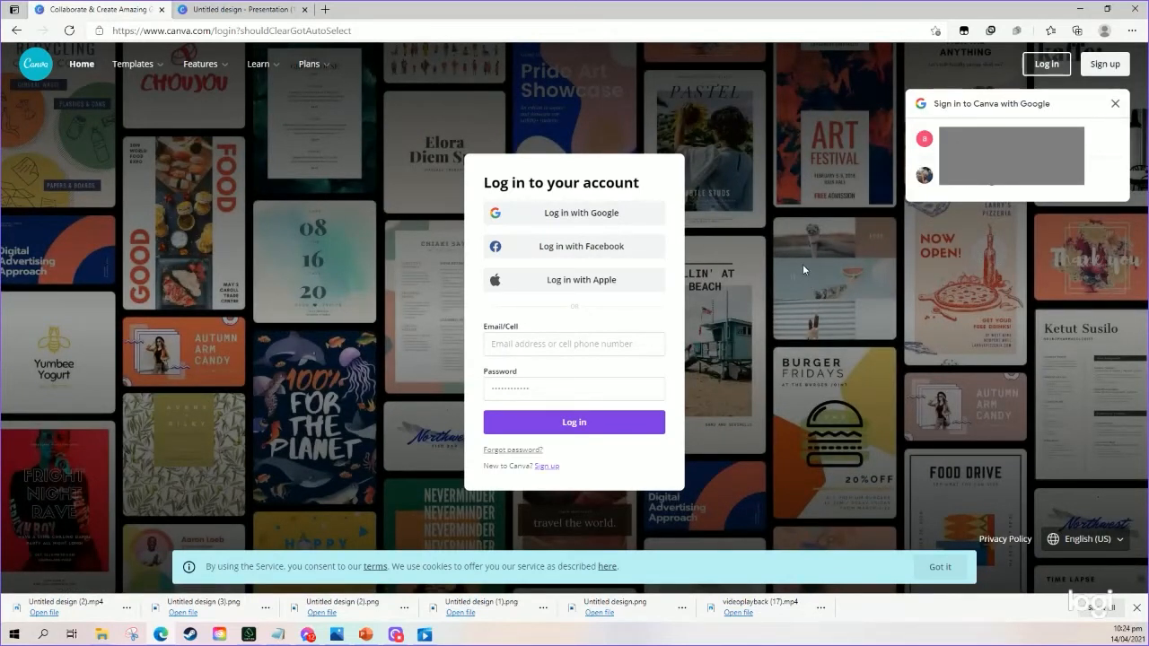
mouse_move(679, 337)
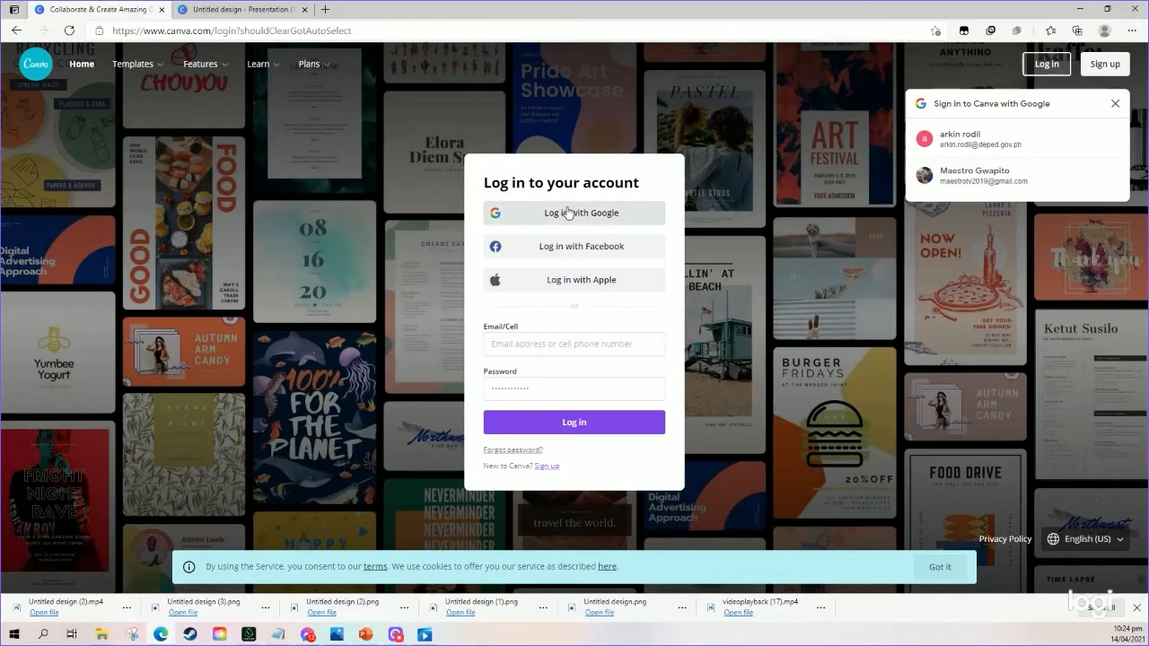
mouse_move(567, 212)
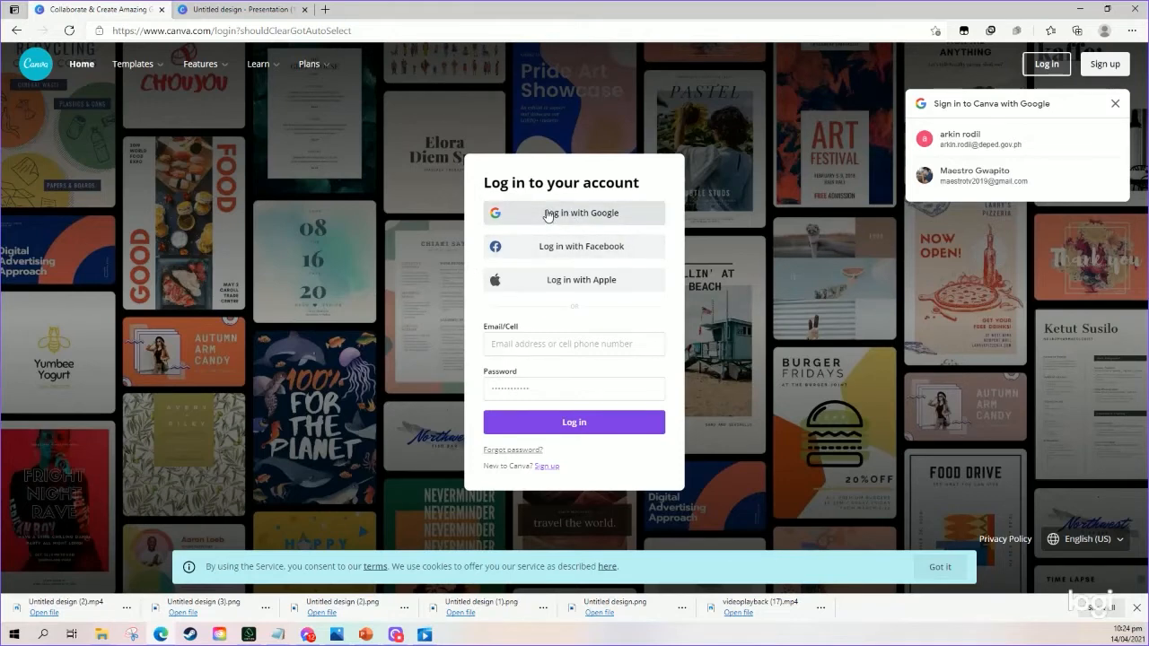
left_click(575, 212)
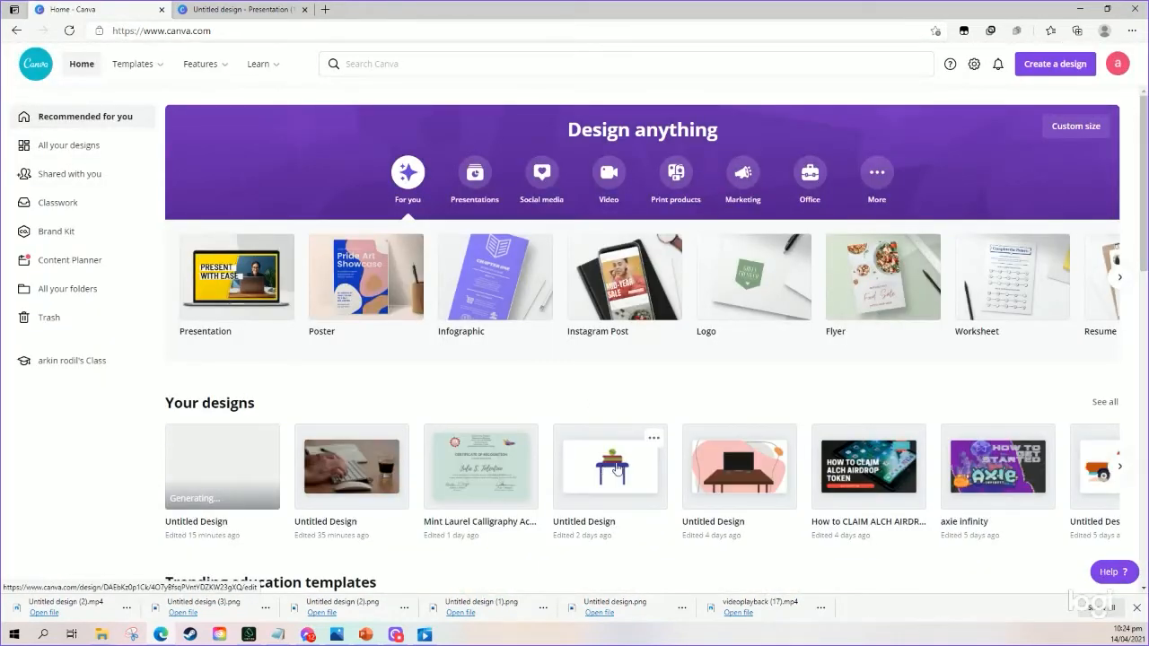
mouse_move(745, 323)
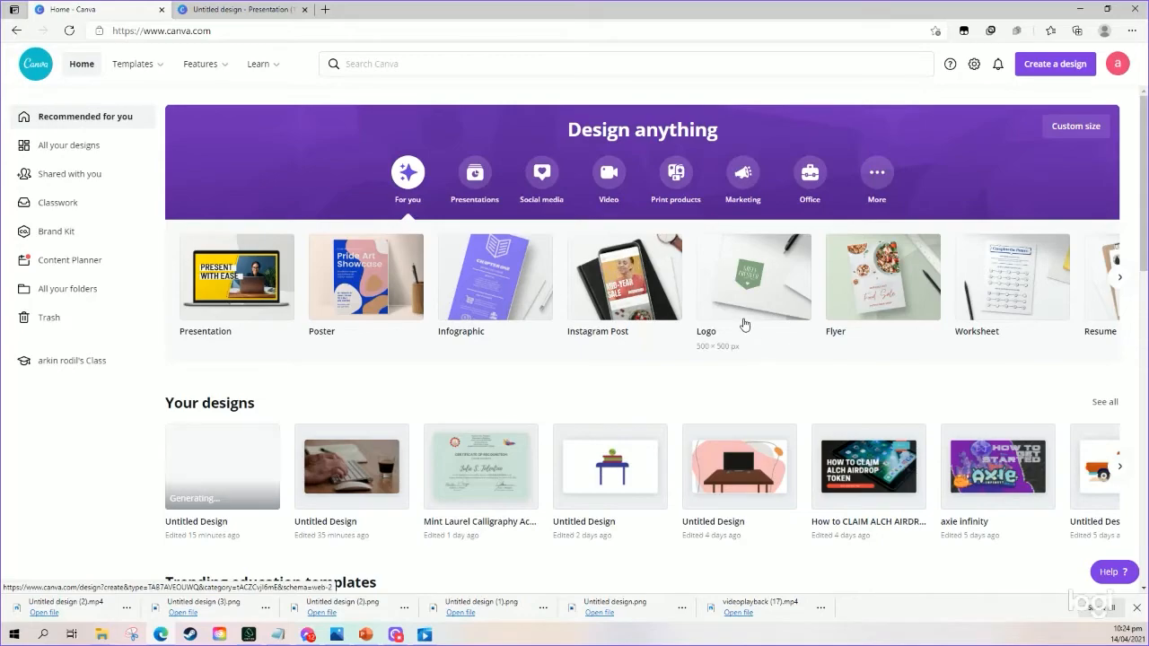
mouse_move(332, 255)
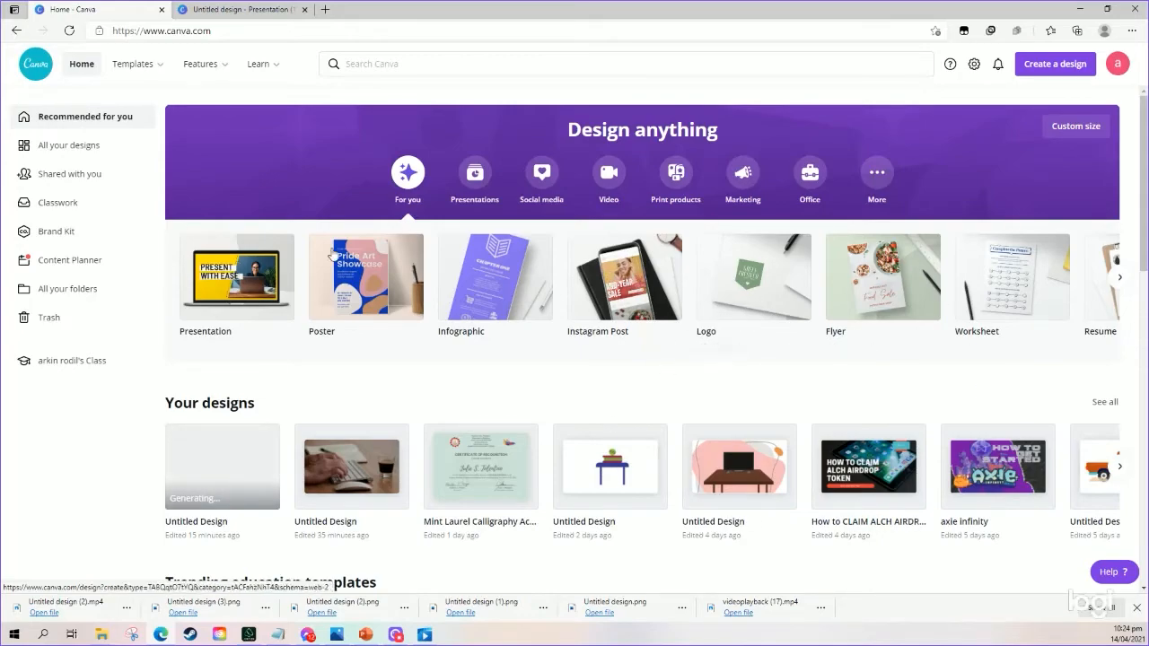
scroll("down", 3)
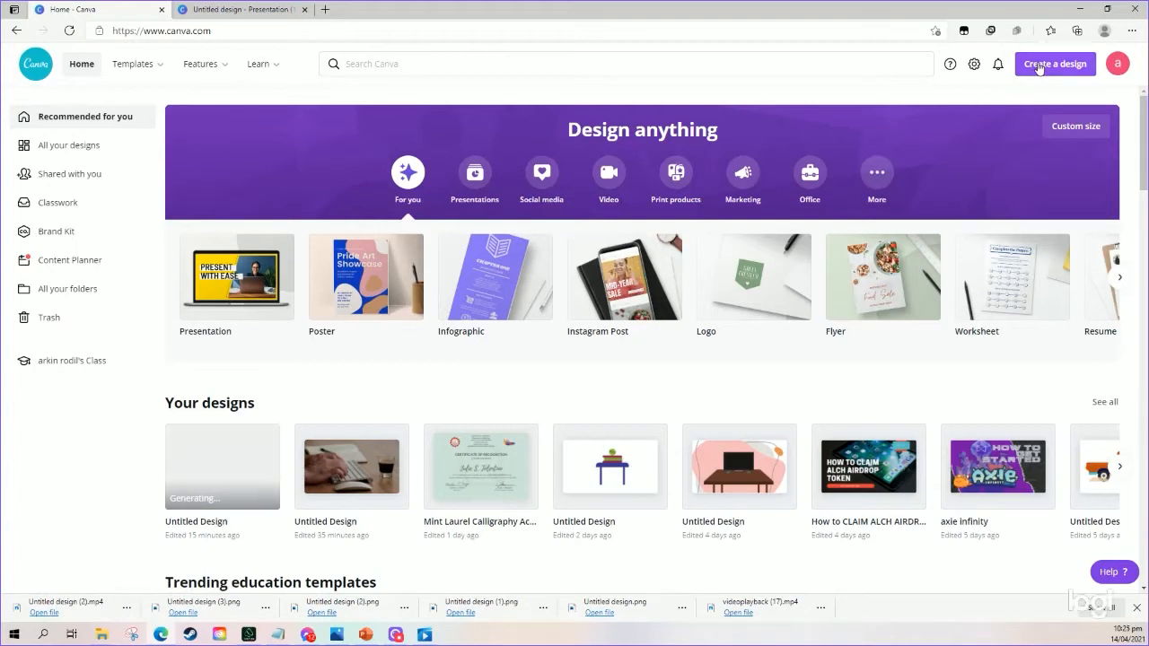
Create a new blank Presentation design from the Create a design menu.
left_click(1055, 65)
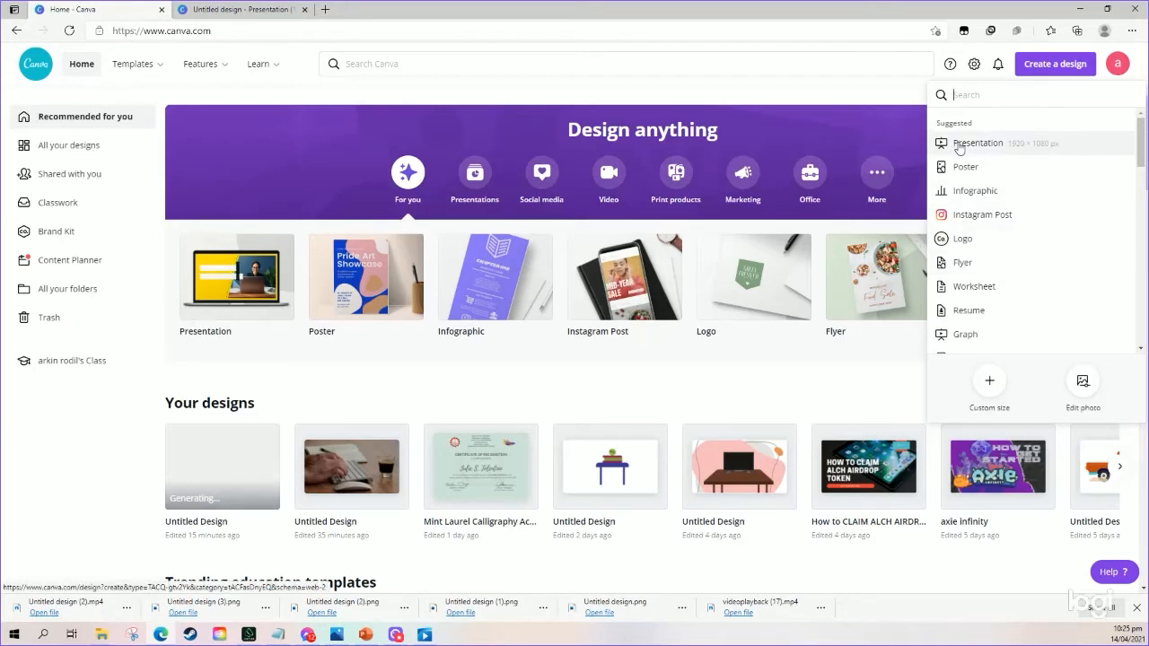
left_click(980, 144)
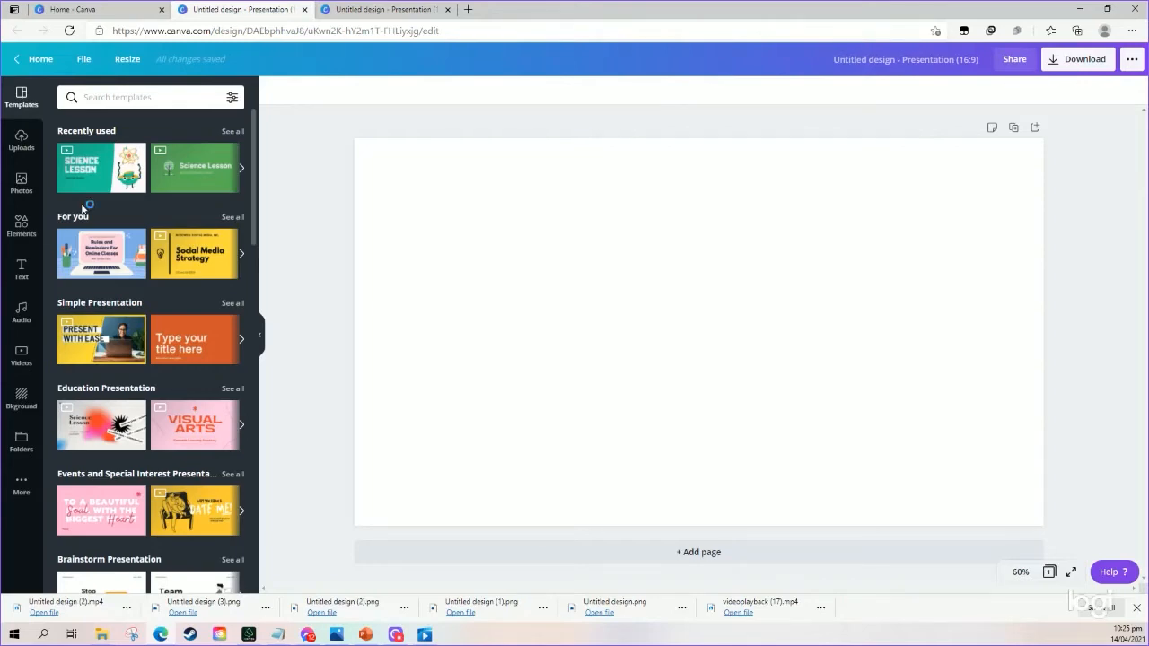
scroll("down", 3)
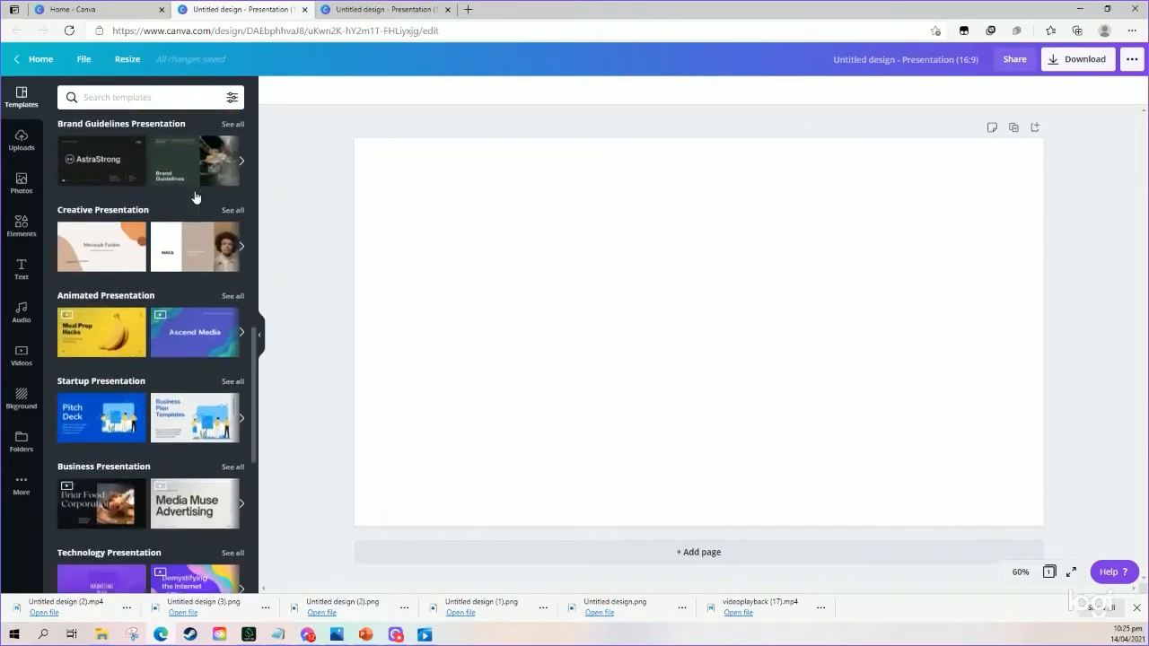
scroll("down", 3)
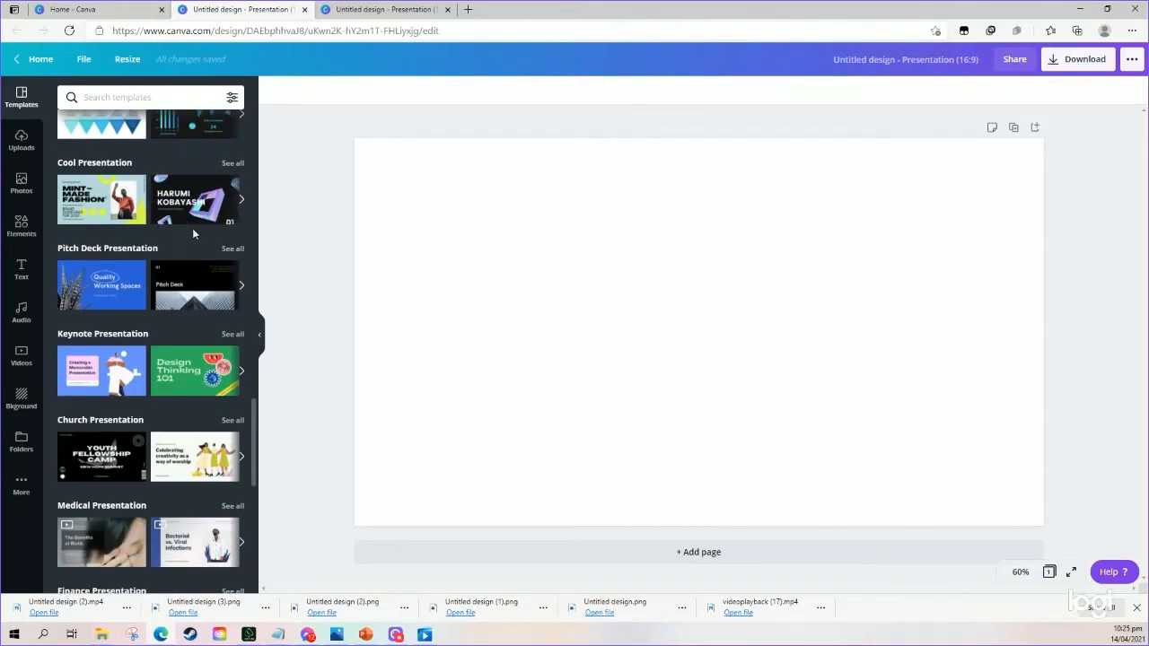
scroll("down", 3)
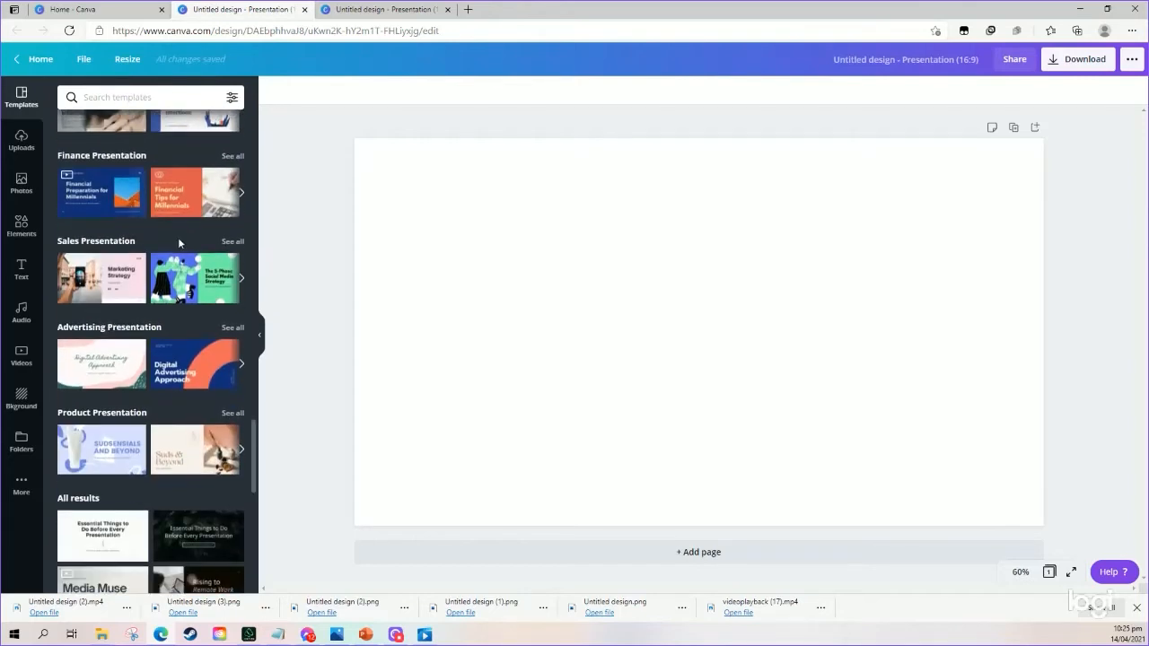
scroll("down", 3)
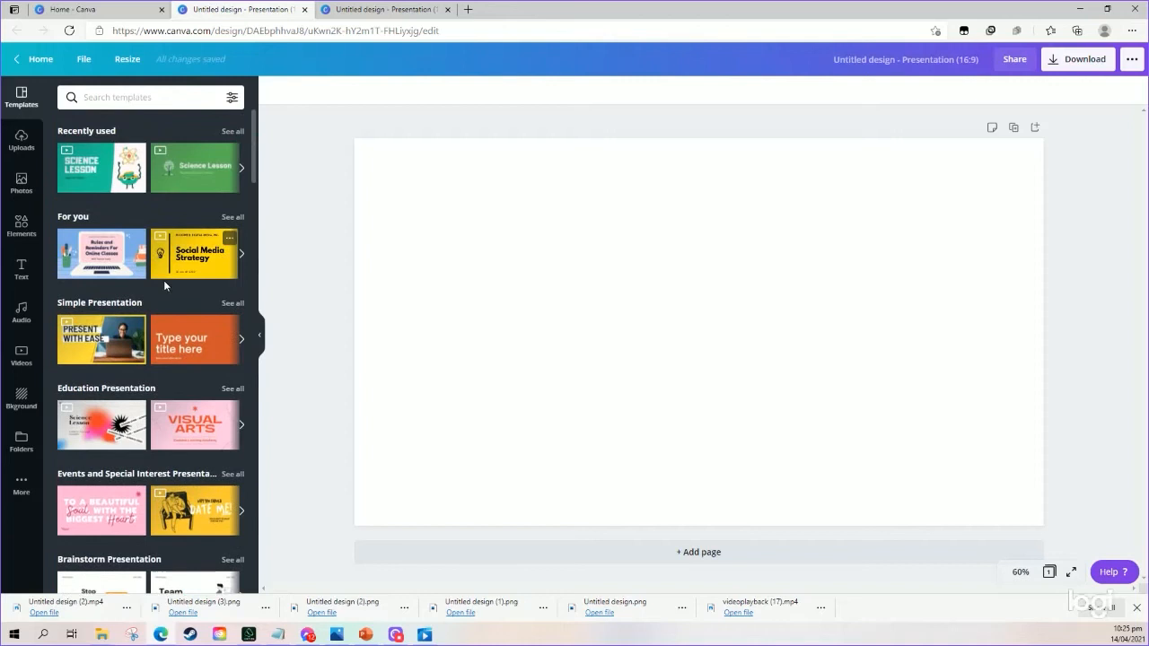
left_click(144, 97)
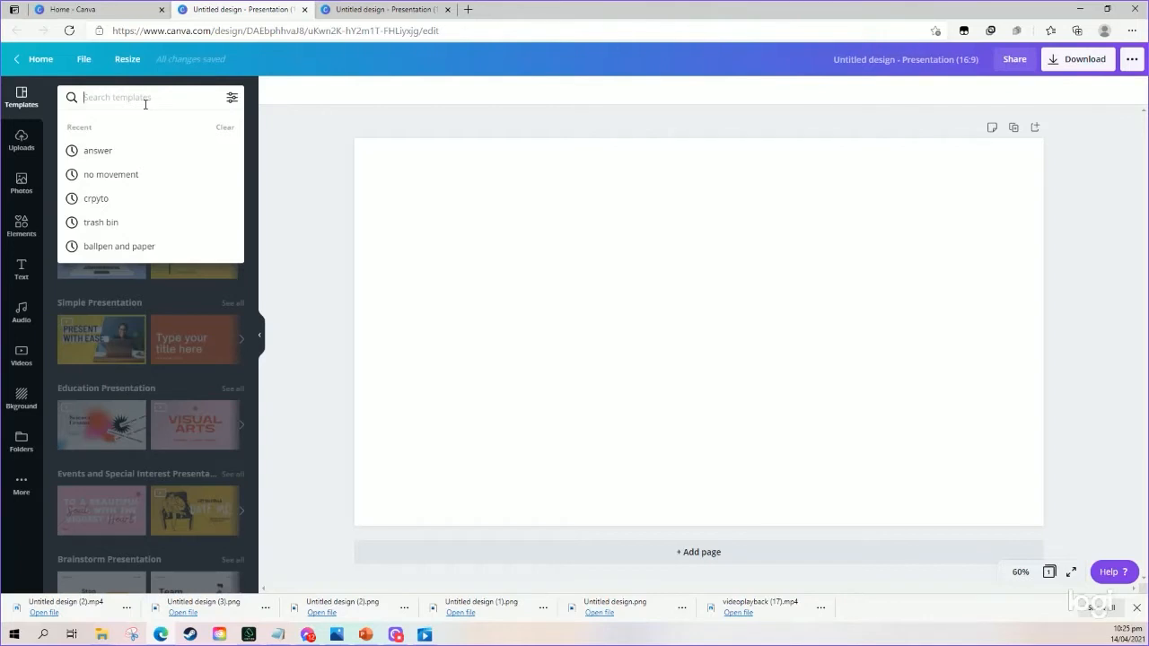
mouse_move(165, 174)
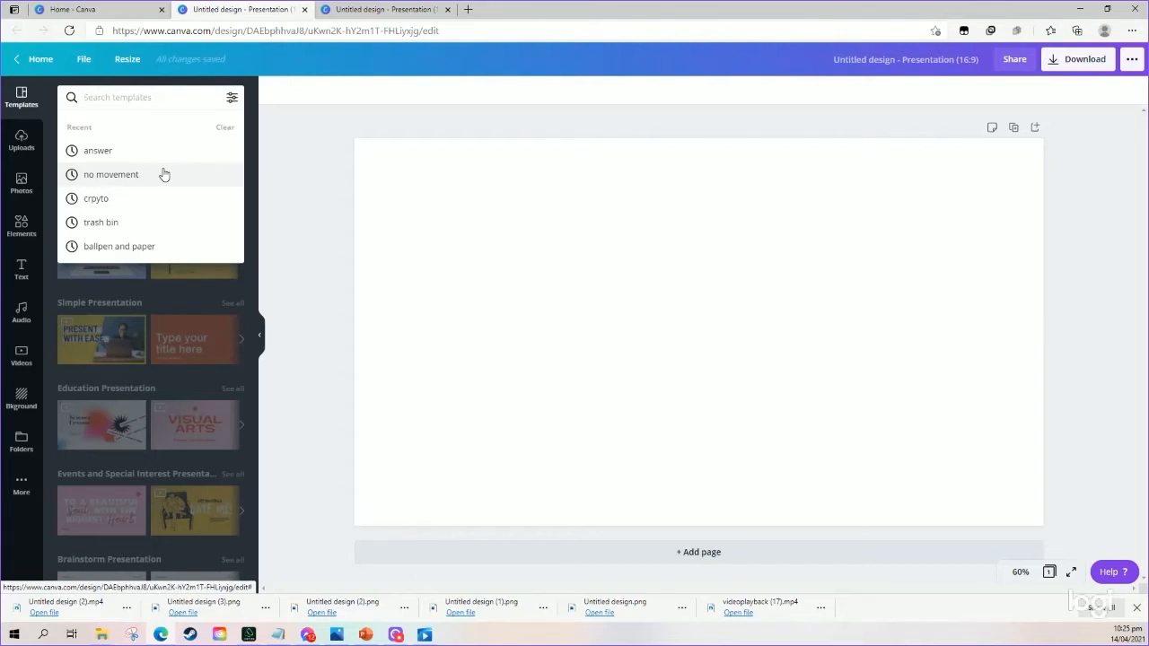
Search templates for crypto, then money, then student; check the filters and dismiss them unapplied.
left_click(97, 198)
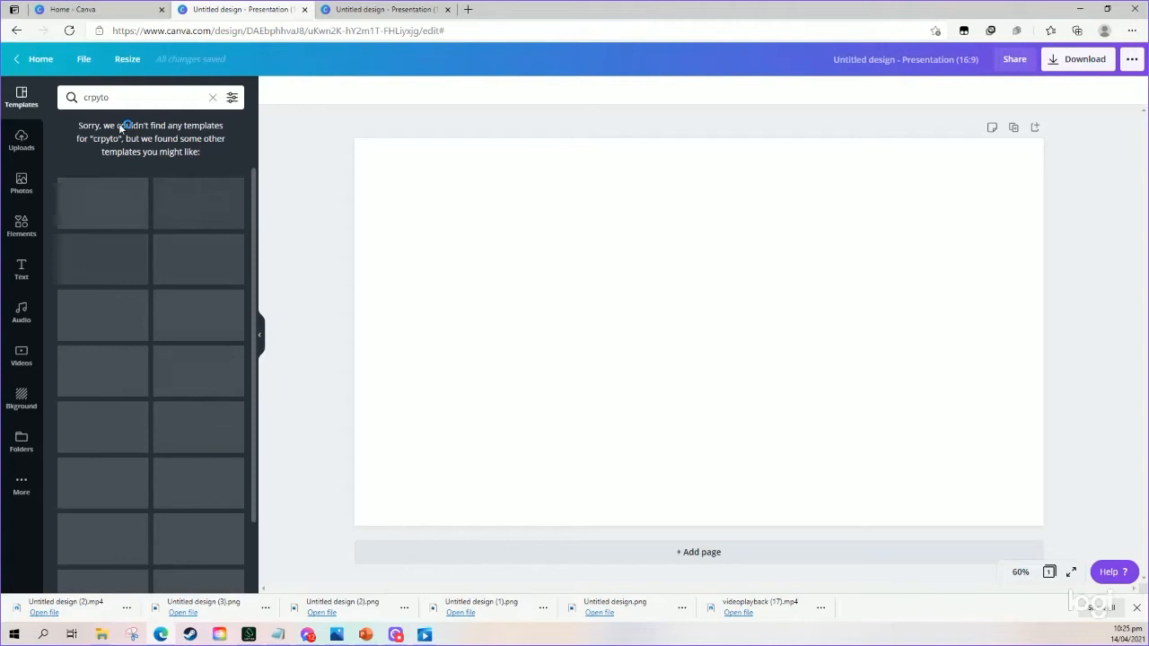
left_click(135, 97)
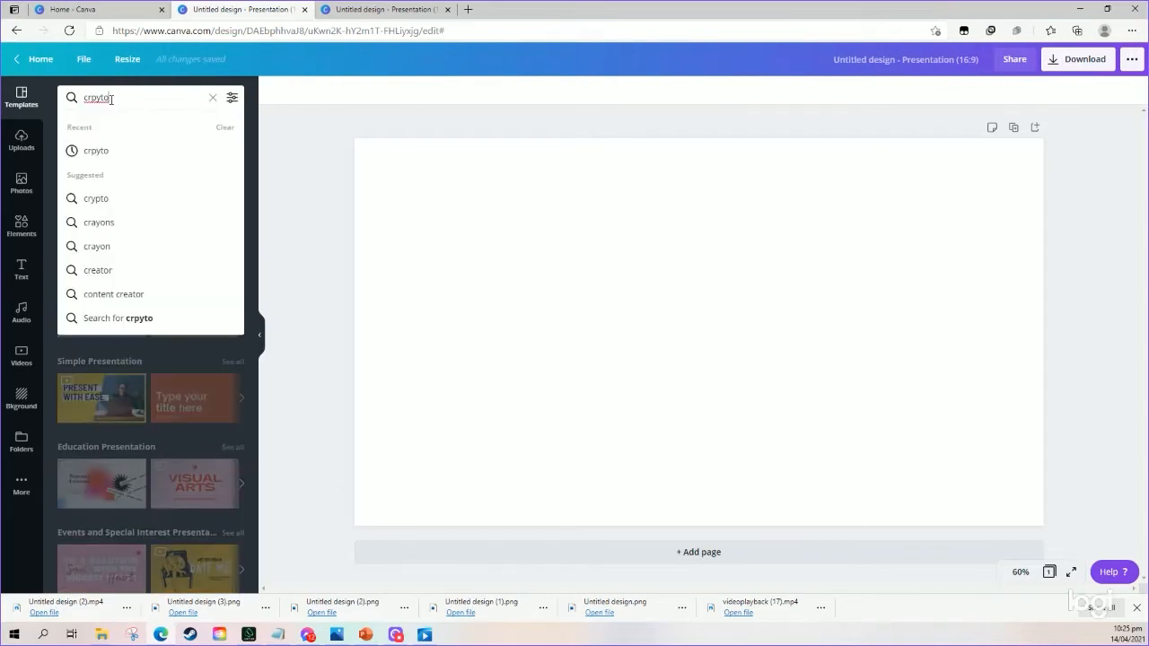
type("money")
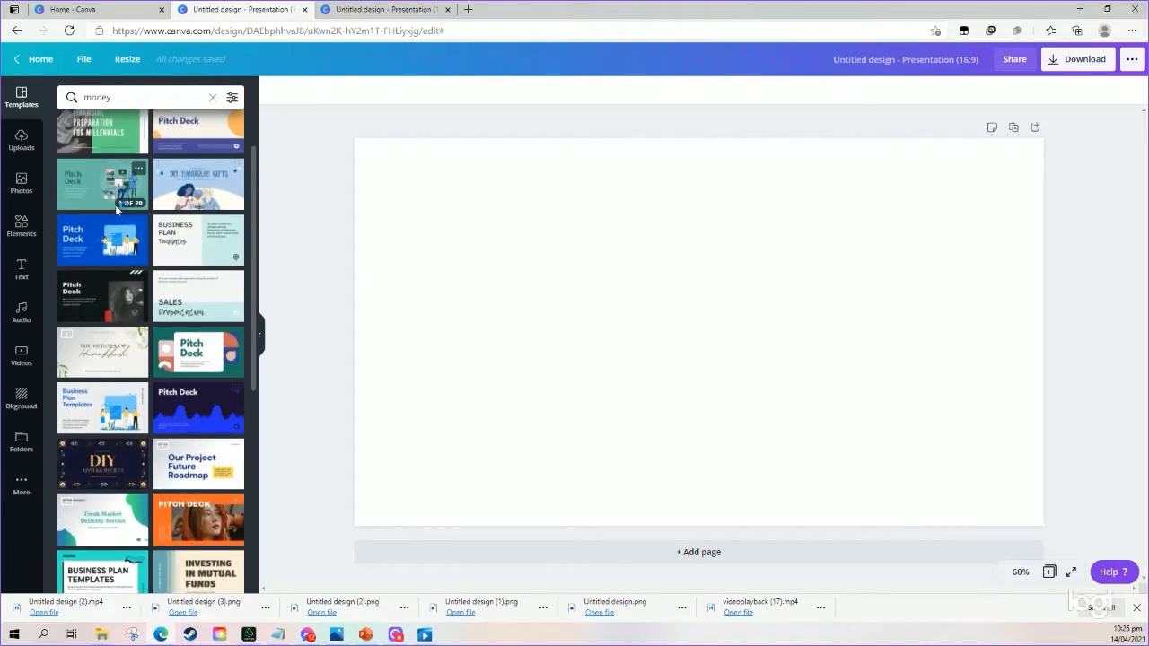
left_click(126, 97)
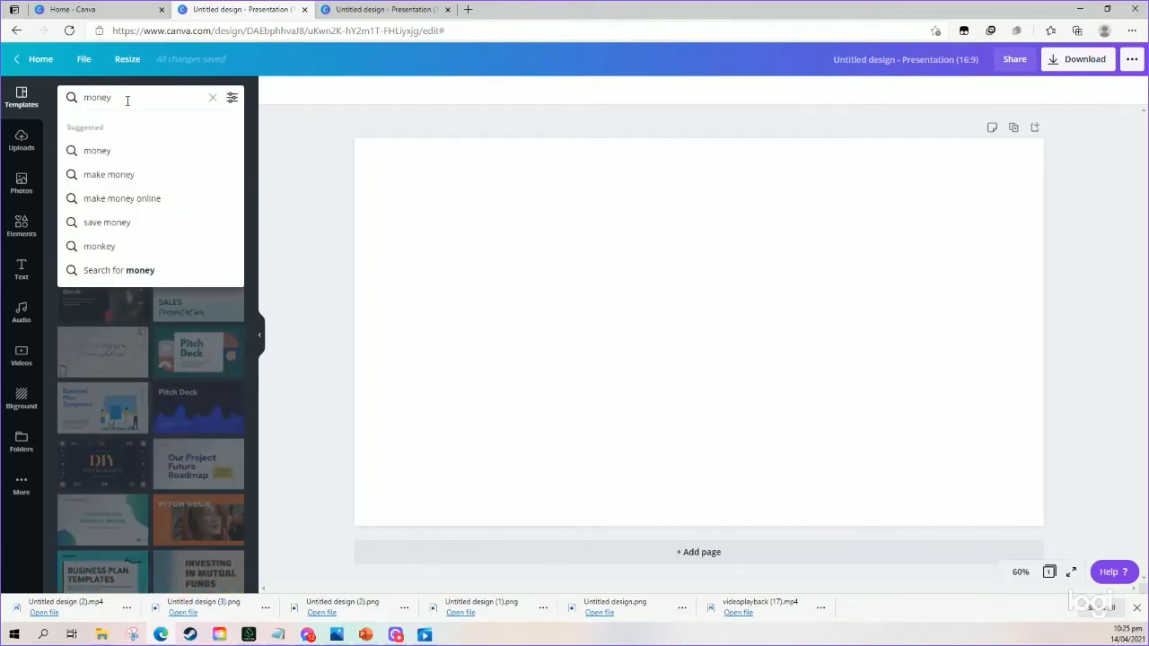
type("student")
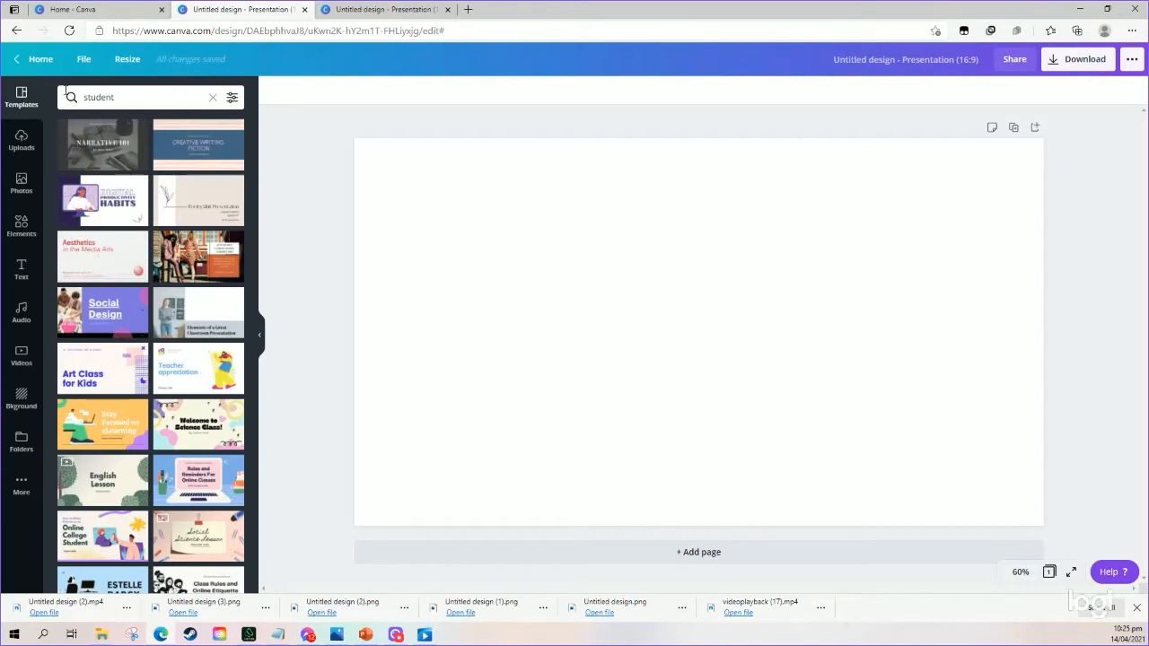
mouse_move(176, 148)
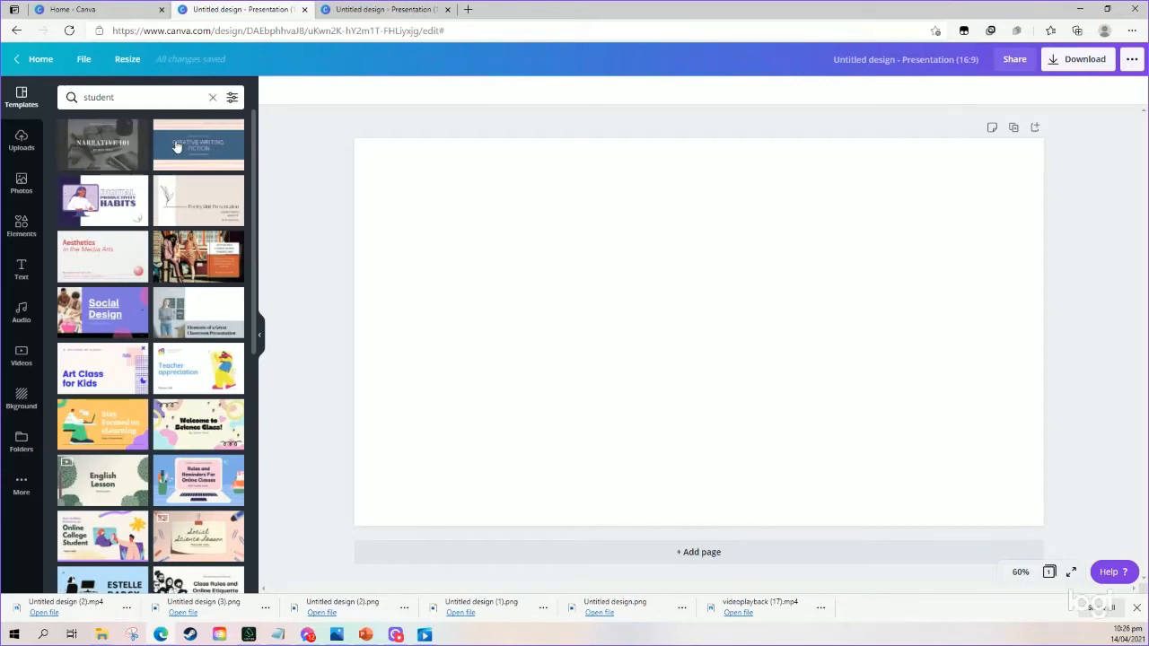
left_click(231, 97)
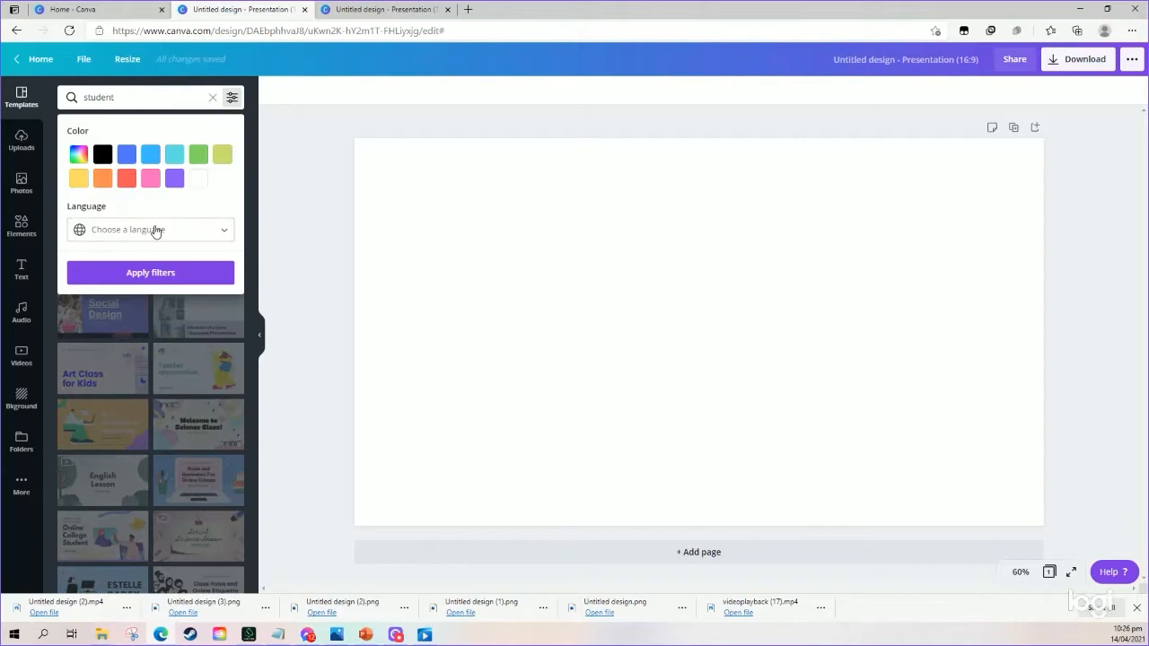
left_click(151, 229)
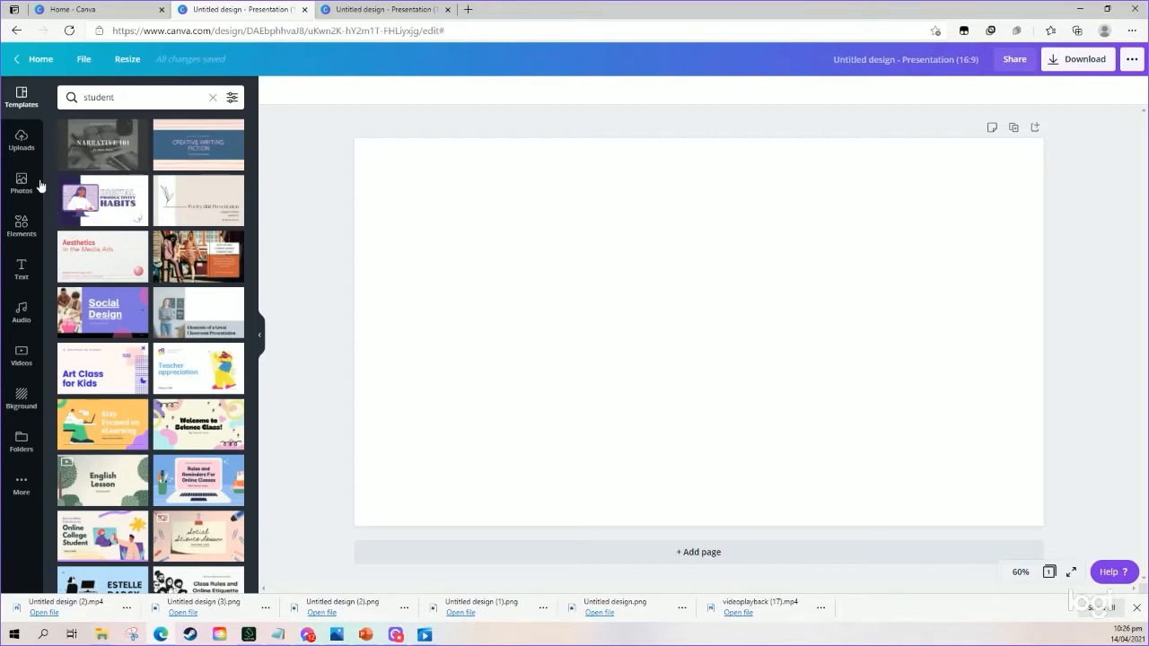
mouse_move(21, 224)
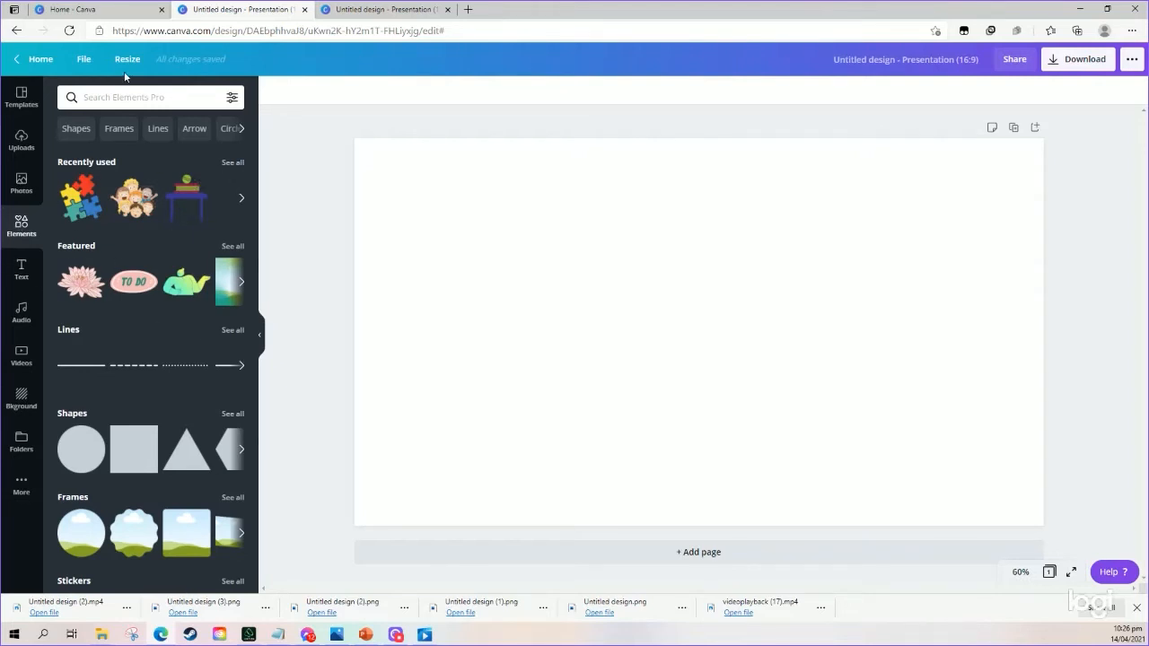
Search the Elements panel for 'children' clipart graphics.
left_click(144, 97)
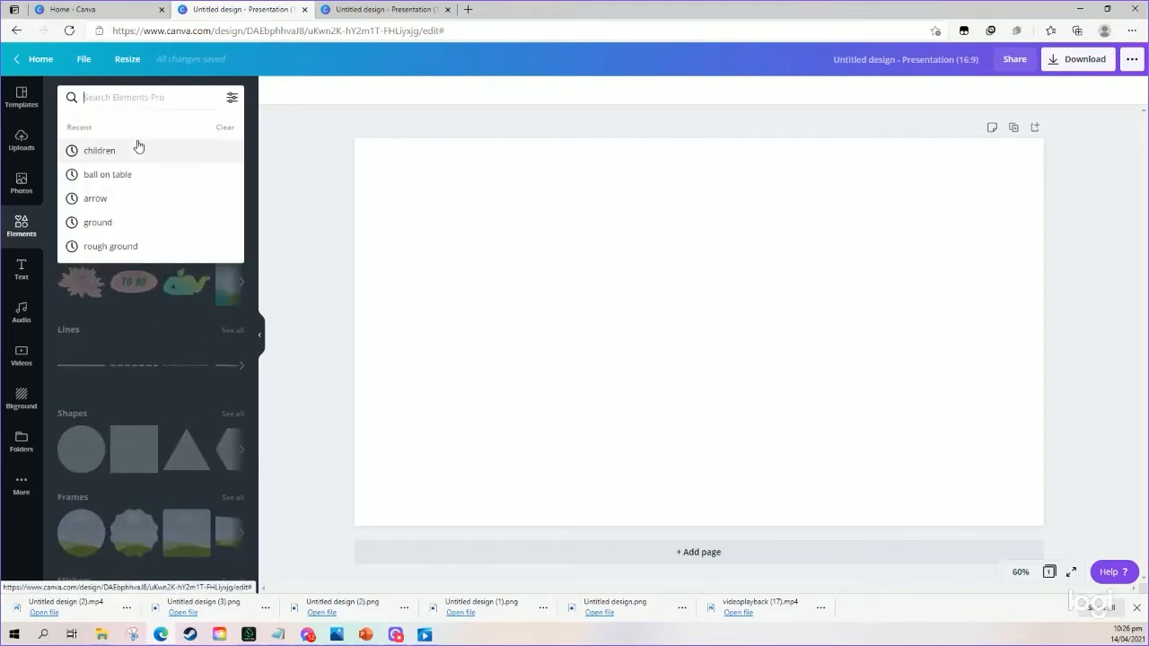
type("children")
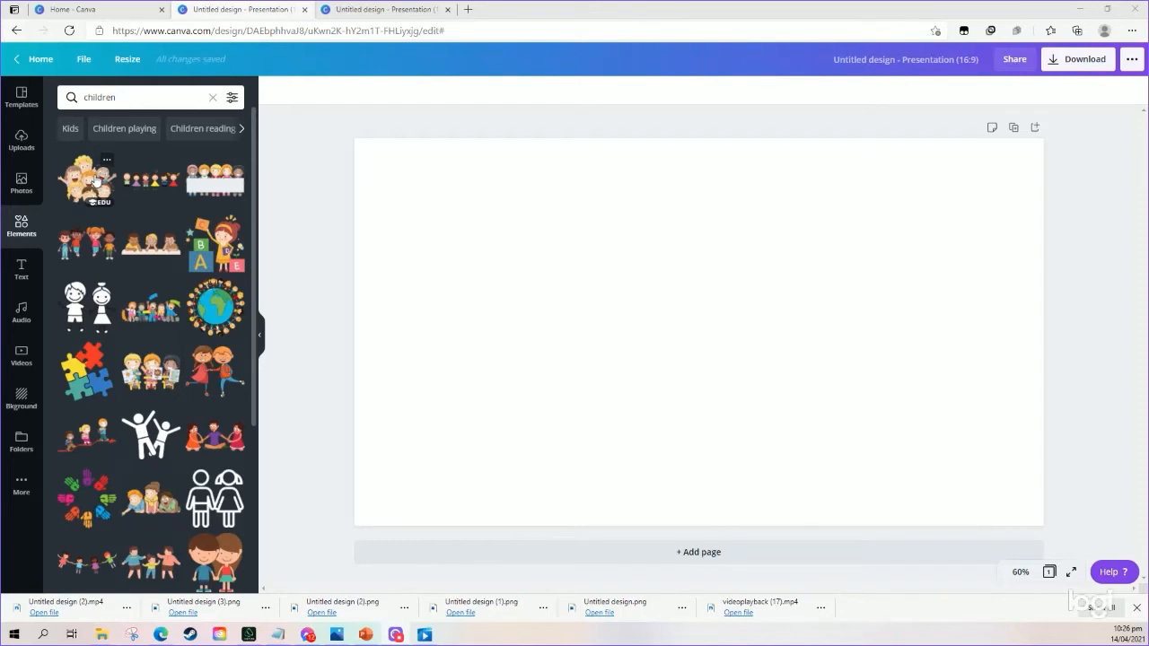
Add the smiling-children group clipart, enlarge it and centre it on the page.
left_click(87, 180)
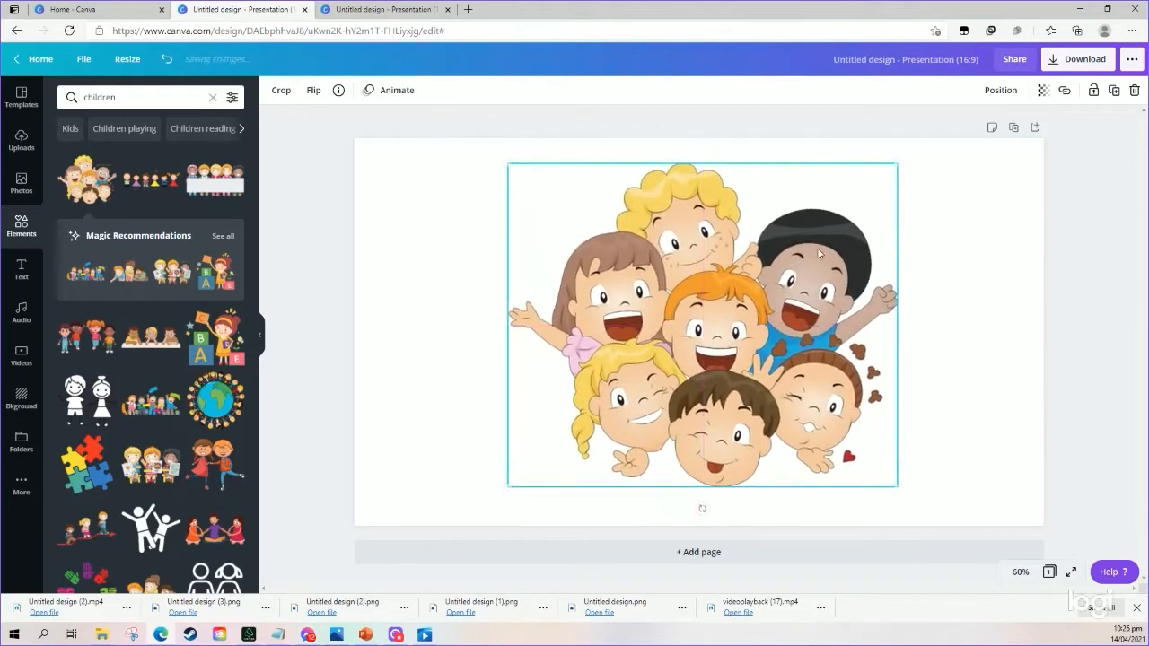
left_click_drag(817, 253, 812, 258)
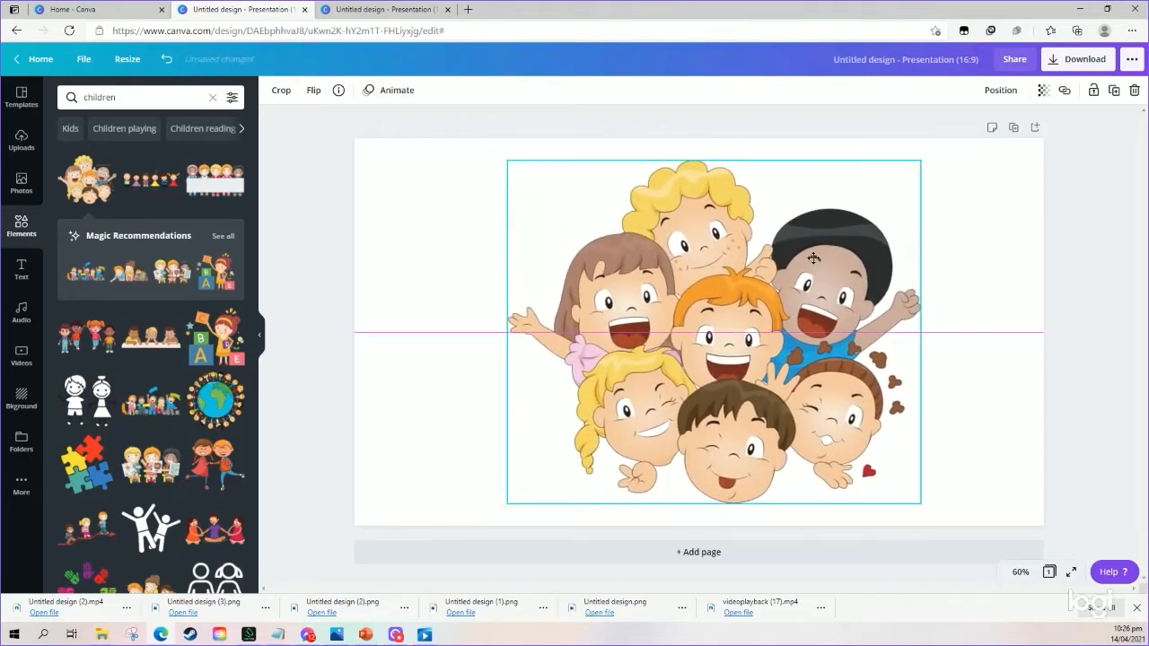
left_click_drag(813, 258, 700, 309)
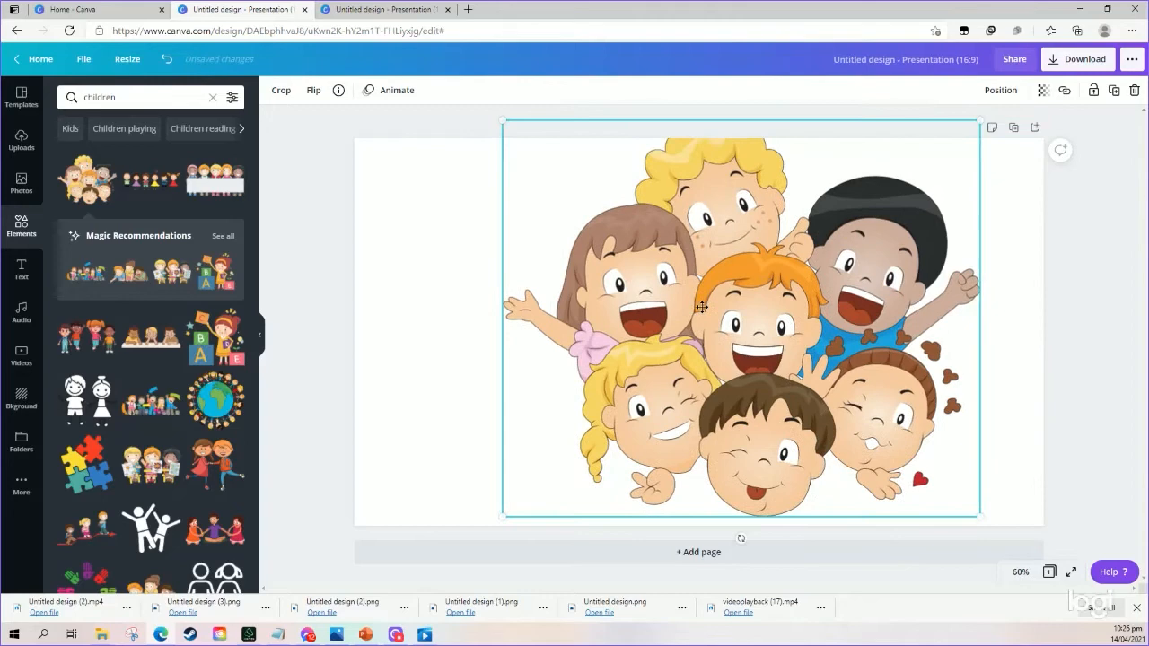
left_click_drag(740, 309, 722, 302)
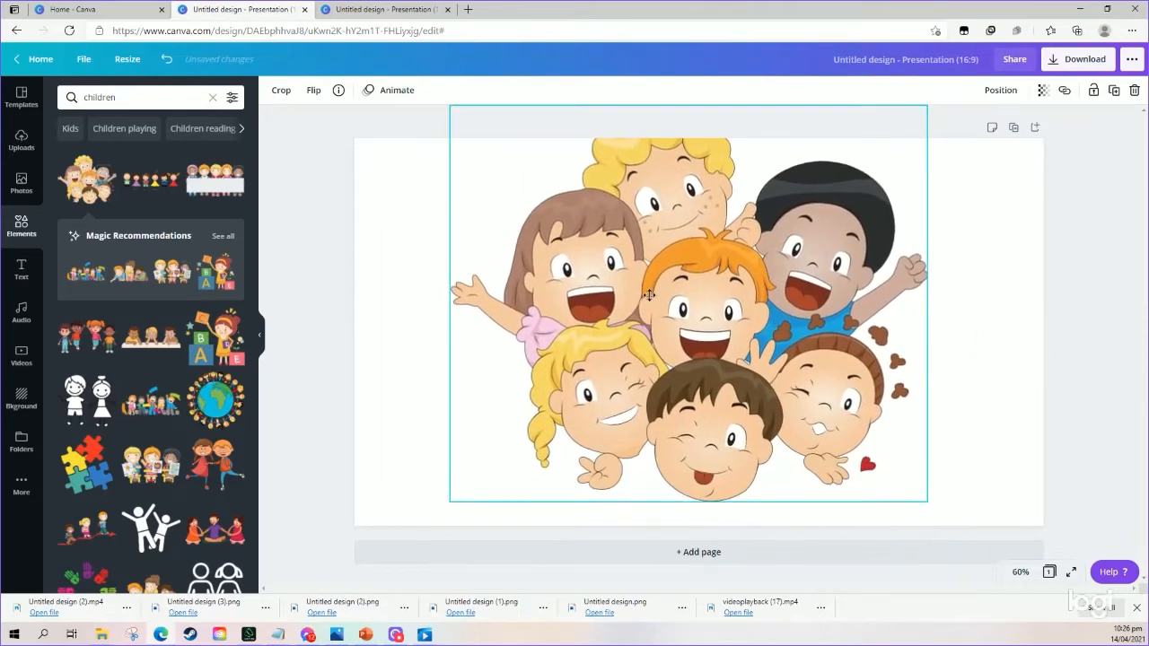
left_click_drag(650, 295, 660, 295)
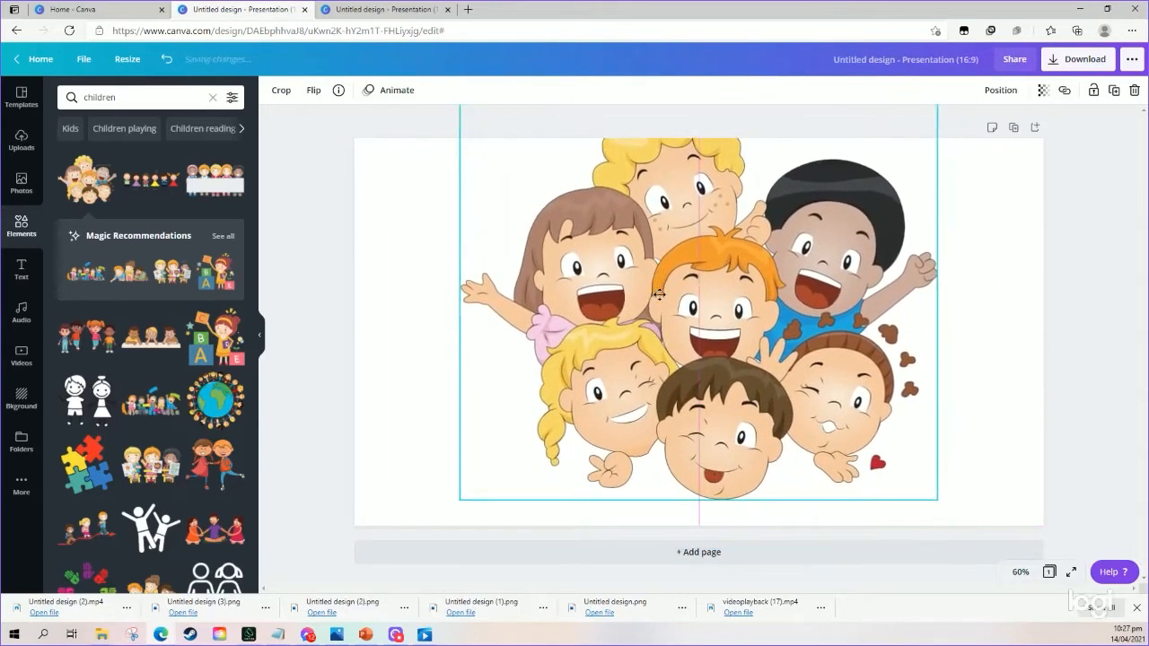
left_click_drag(938, 501, 883, 519)
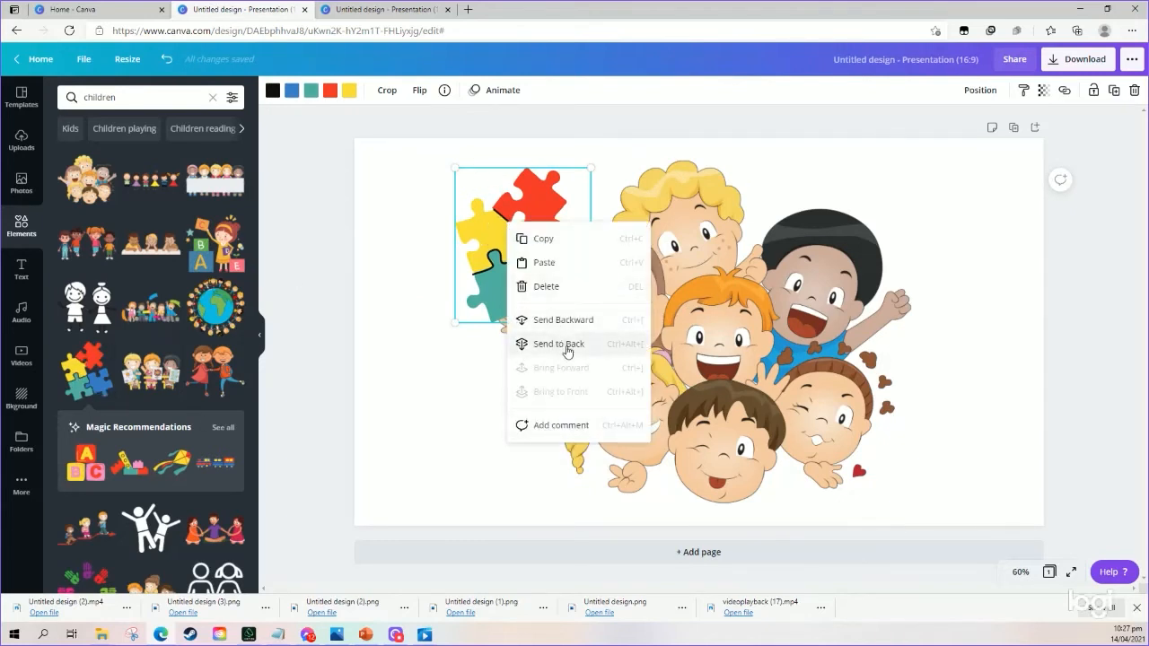
Send the puzzle-piece clusters behind the children and tilt them around the edges.
left_click(556, 345)
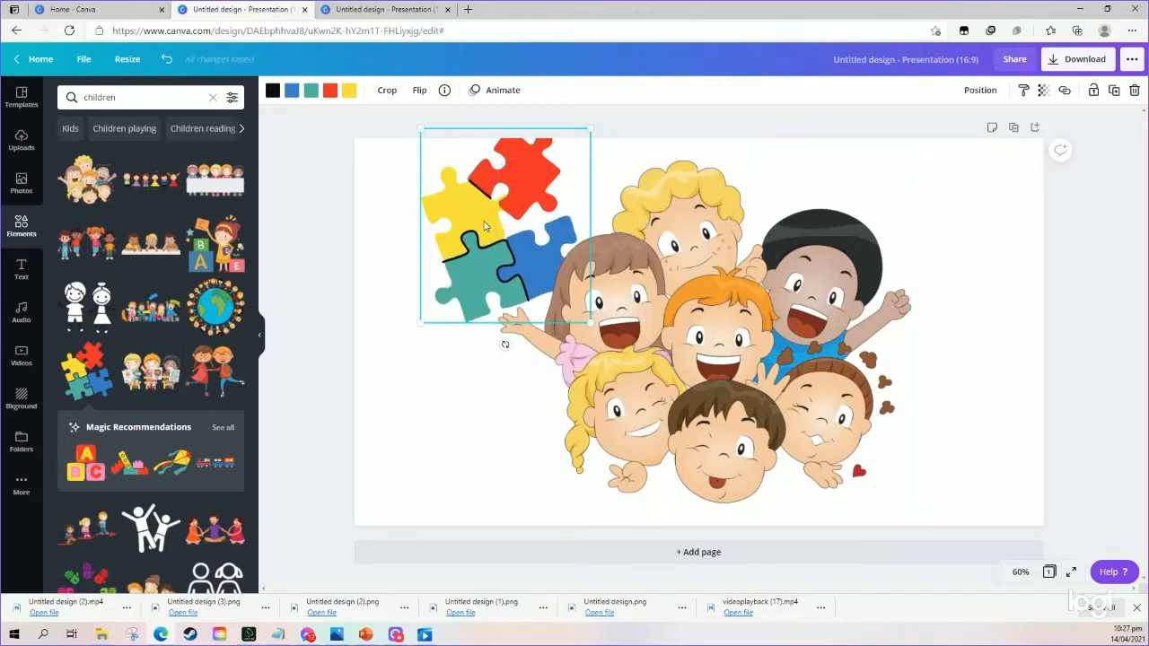
left_click_drag(502, 230, 539, 254)
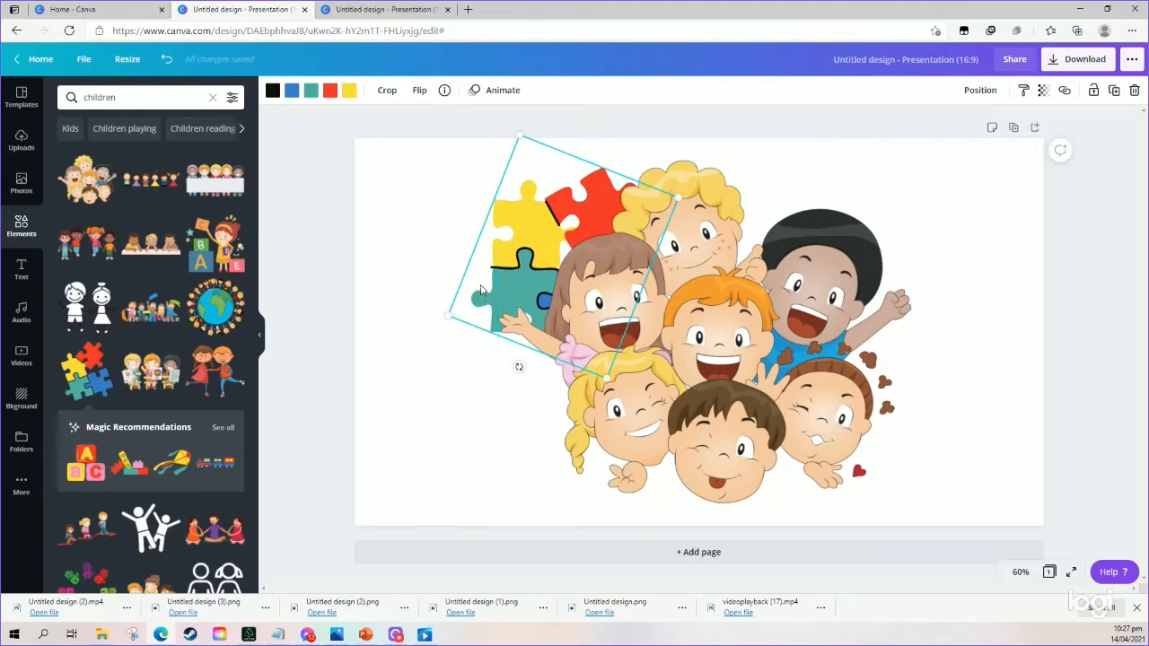
mouse_move(474, 287)
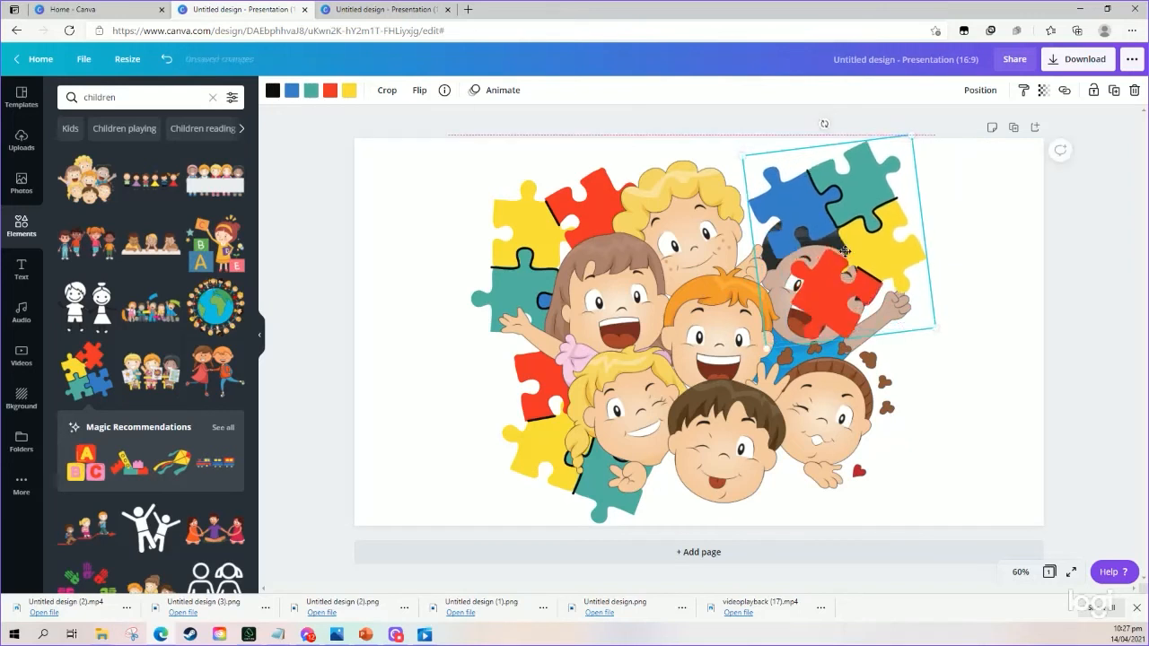
right_click(844, 251)
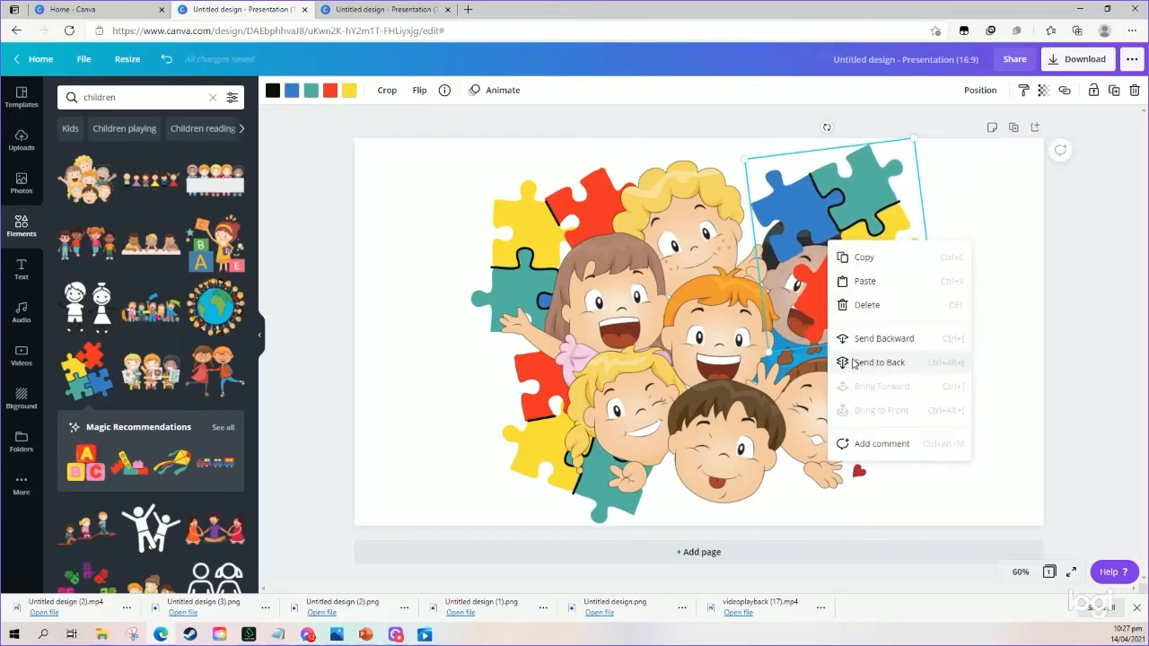
left_click(882, 363)
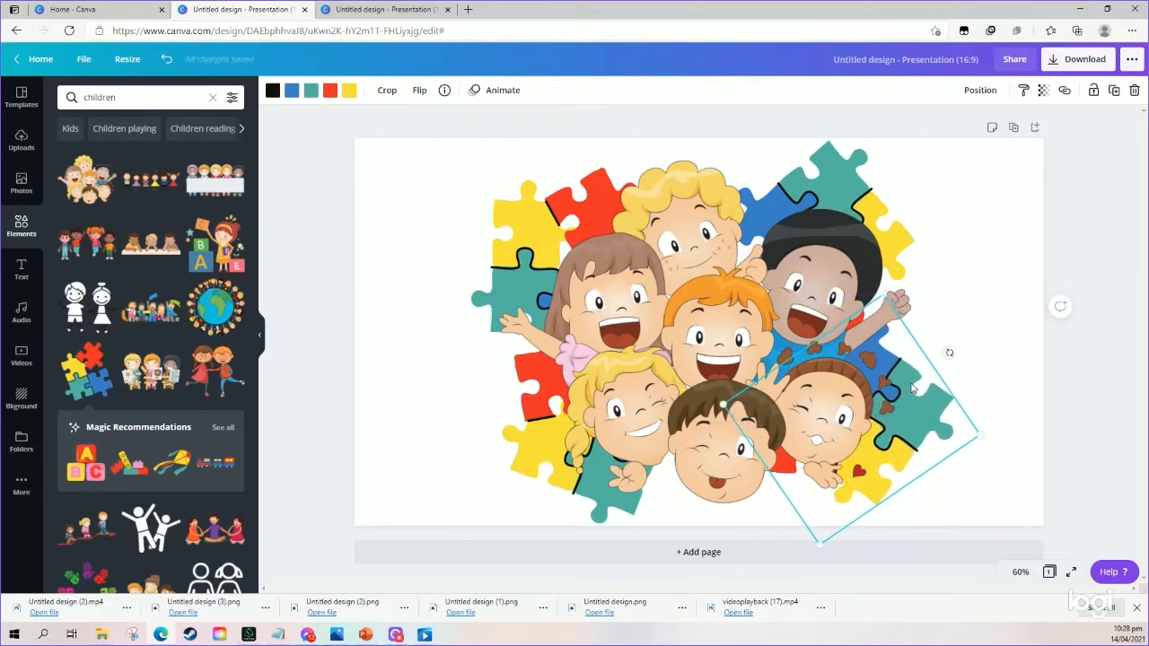
left_click_drag(912, 388, 918, 402)
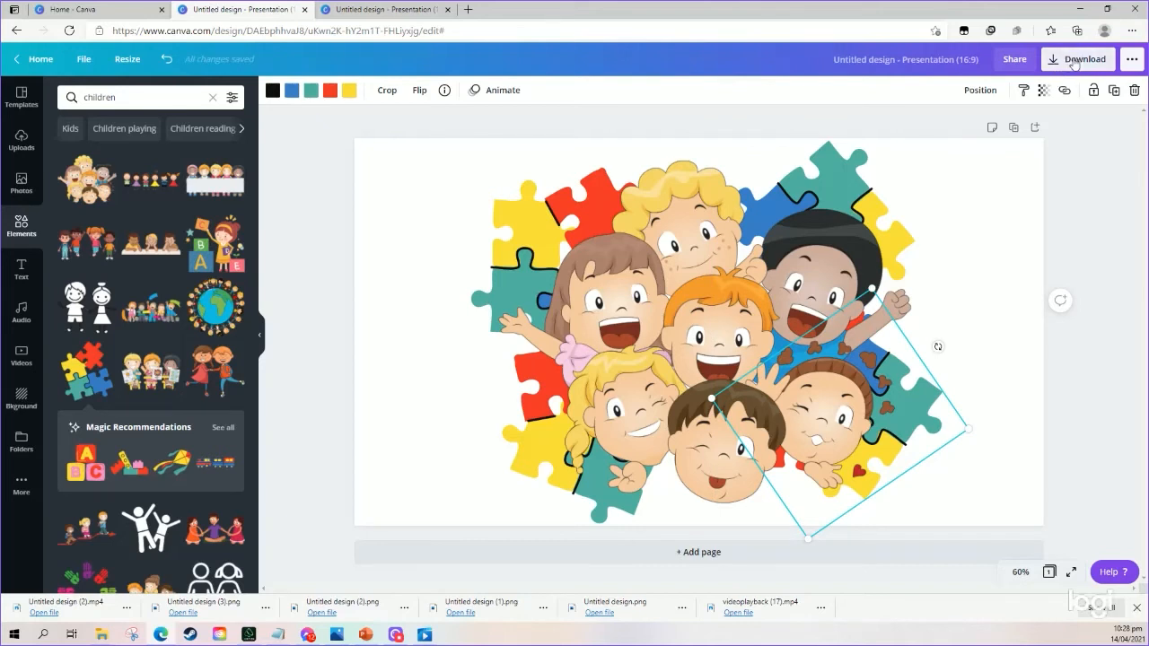
Download the design as a PNG with Transparent background left unchecked.
left_click(1077, 57)
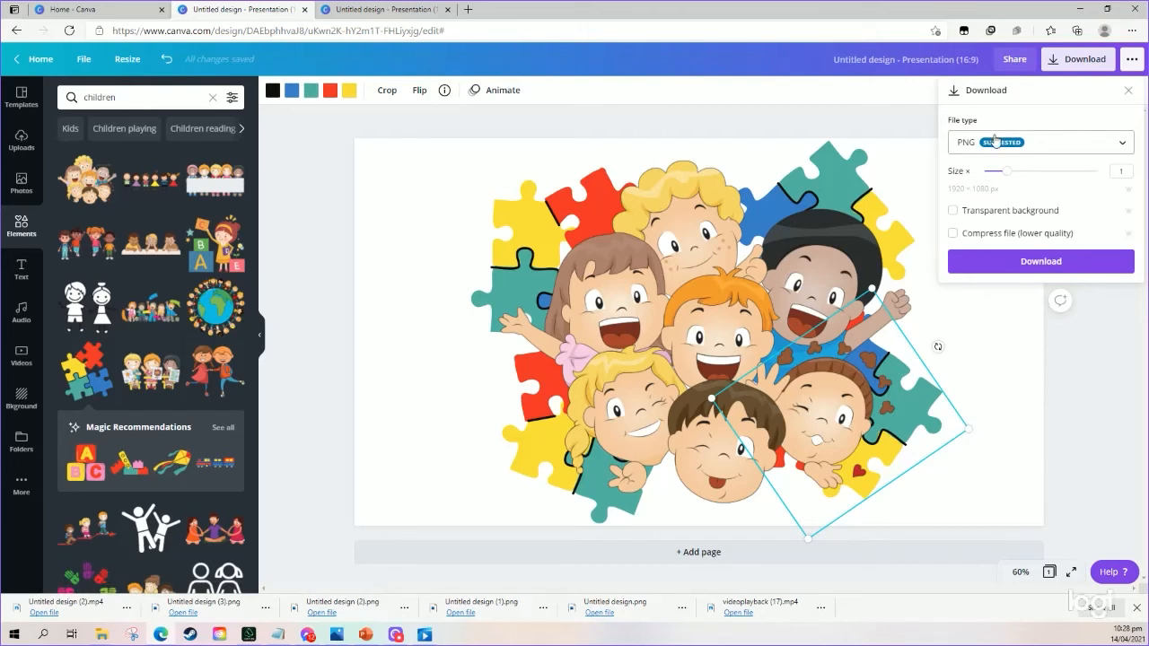
mouse_move(991, 201)
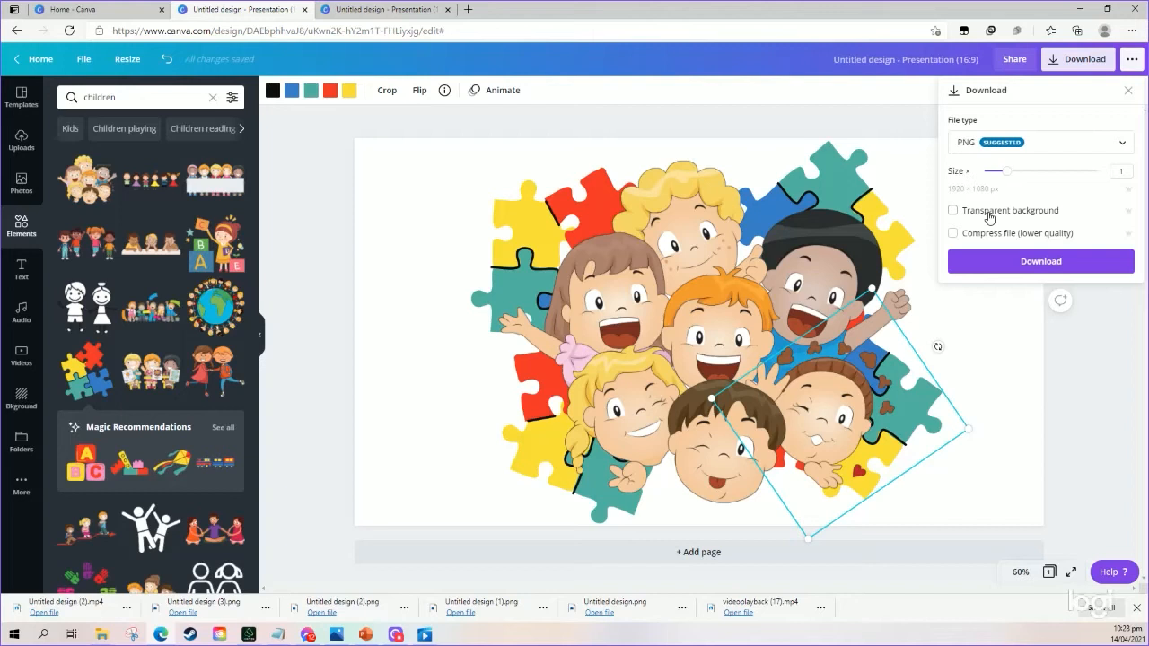
mouse_move(1002, 226)
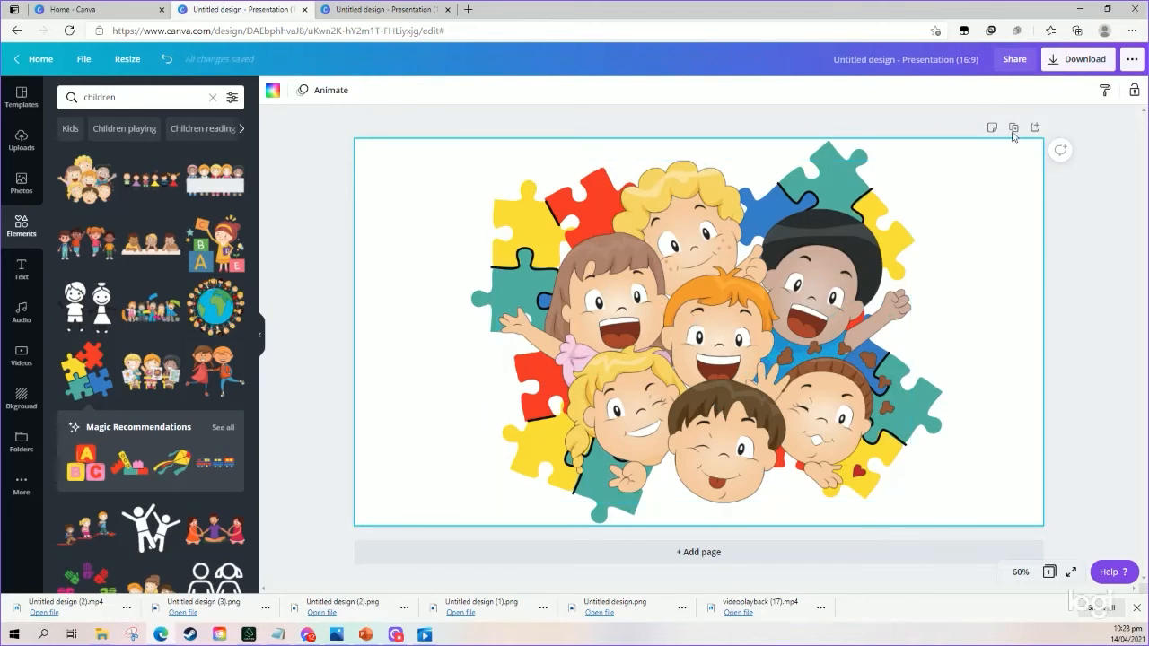
left_click(1077, 57)
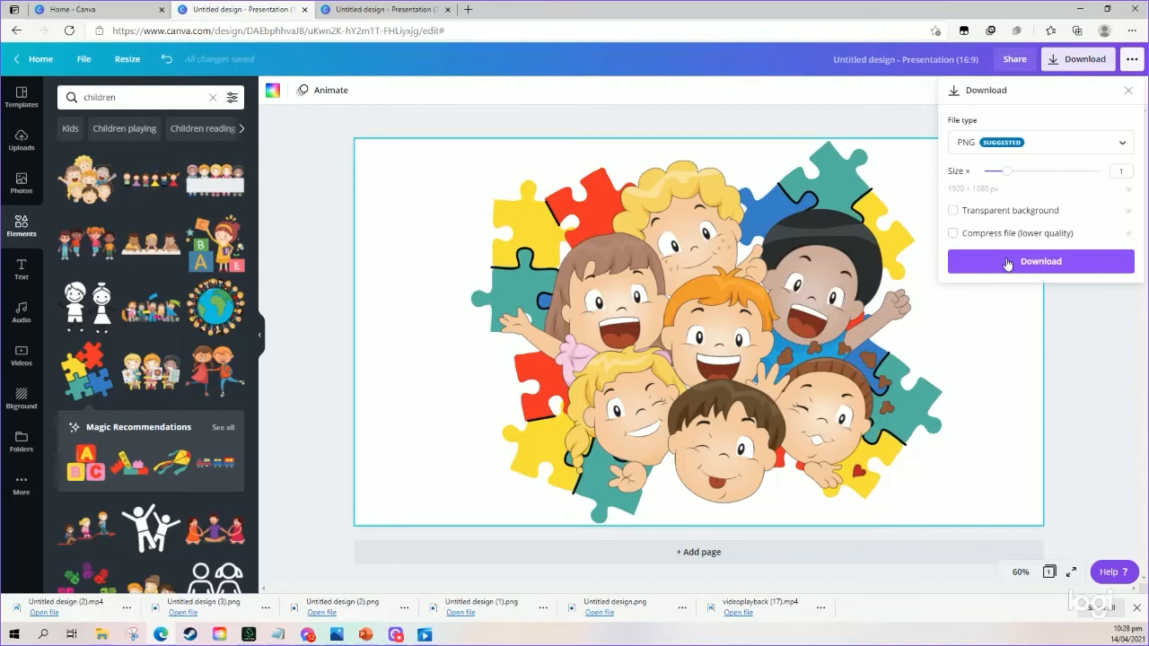
left_click(1042, 262)
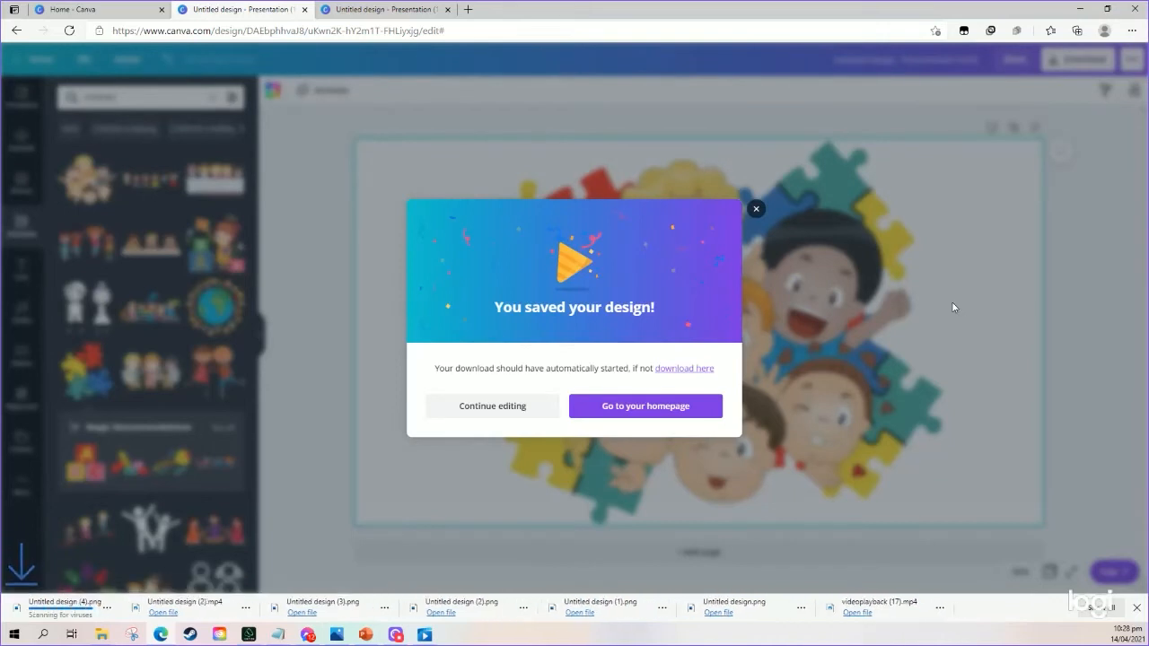
mouse_move(380, 413)
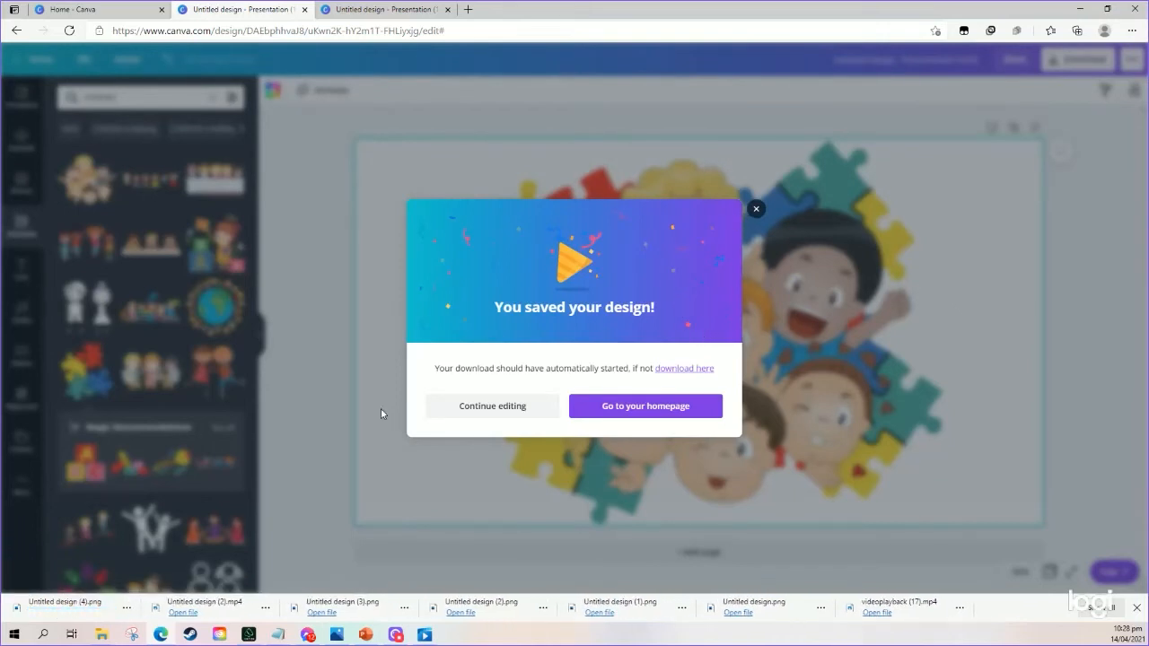
mouse_move(836, 193)
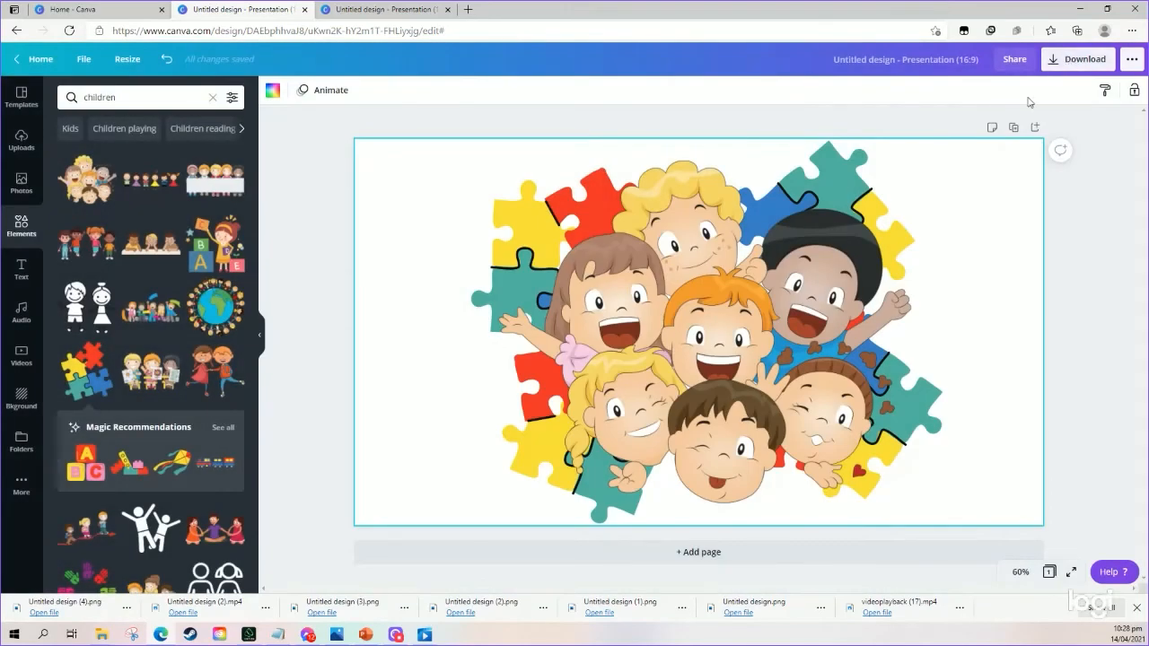
Download the design again as a PNG with Transparent background ticked.
left_click(1077, 57)
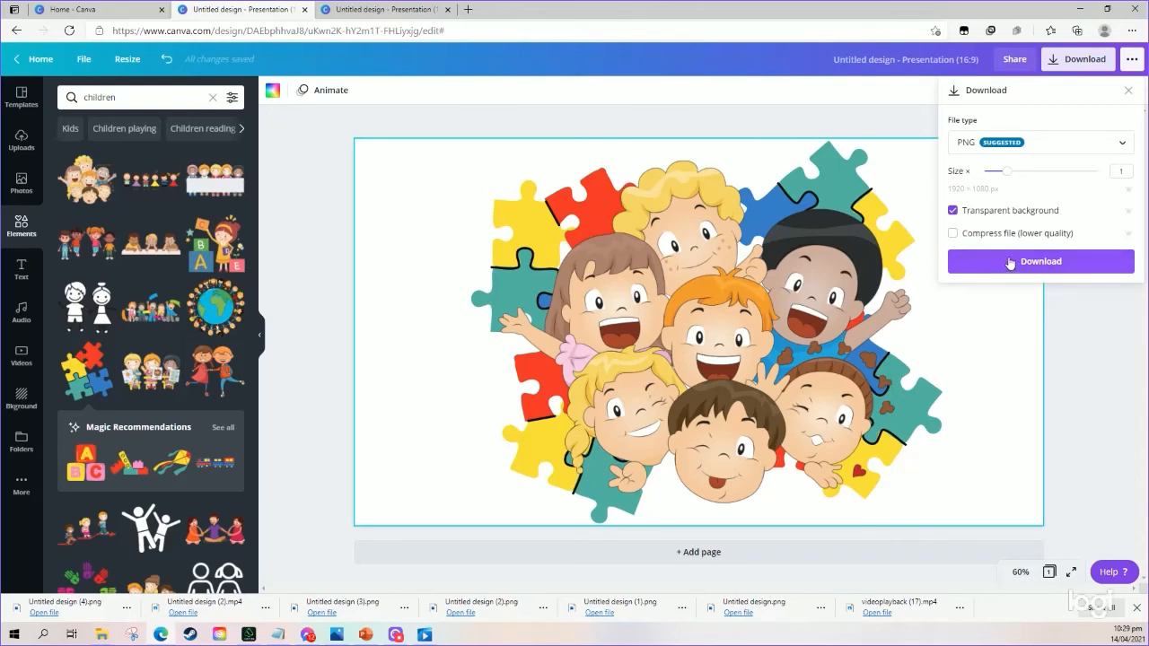
left_click(1041, 262)
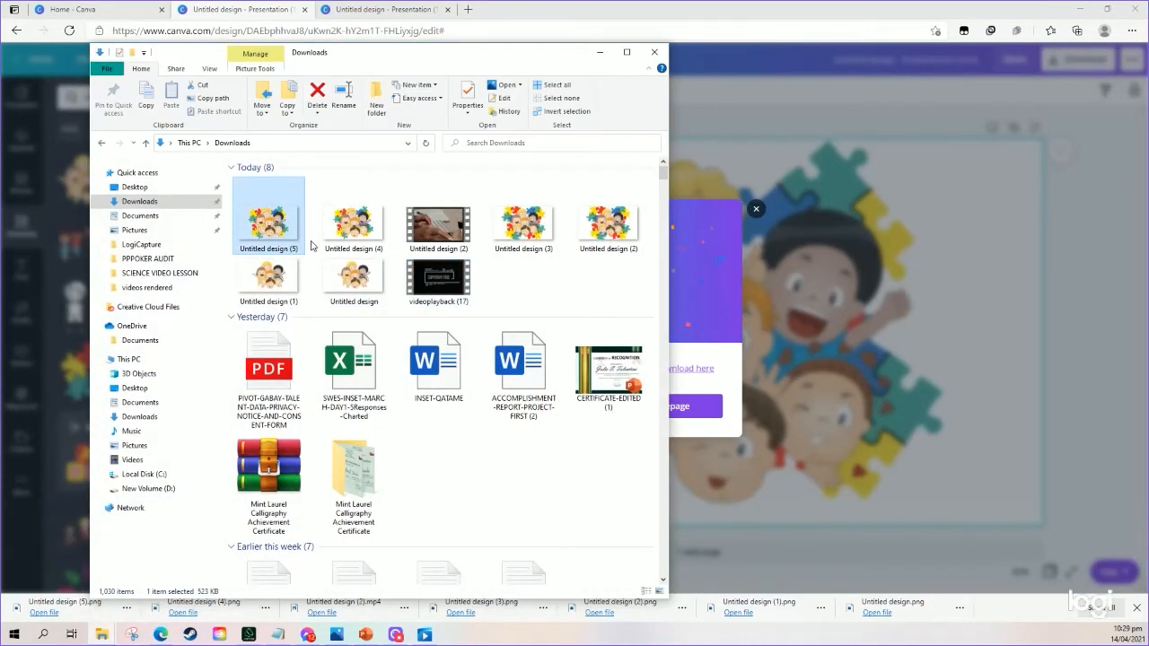
Select the Untitled design (4) PNG in the Downloads folder.
left_click(352, 216)
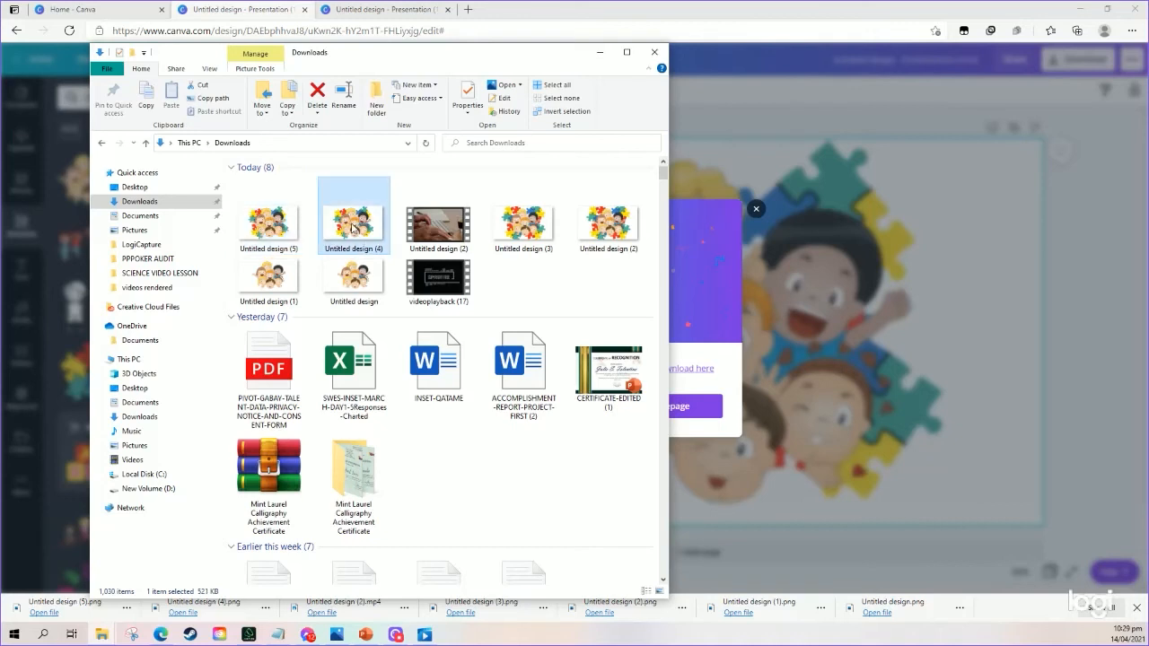
mouse_move(352, 219)
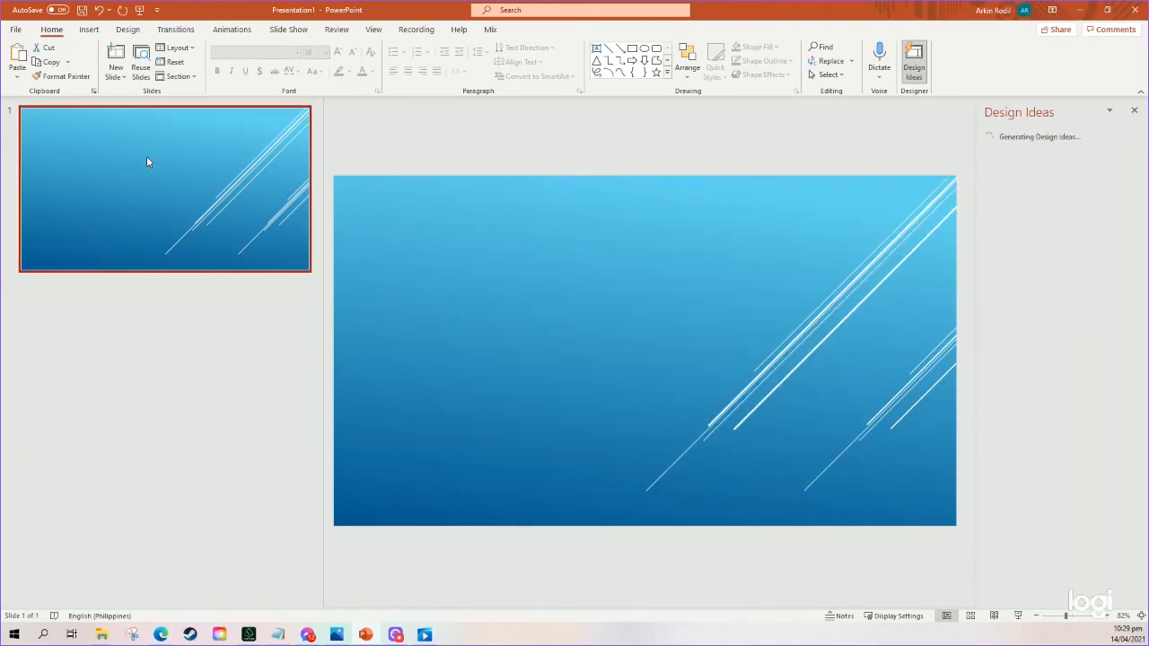
mouse_move(212, 496)
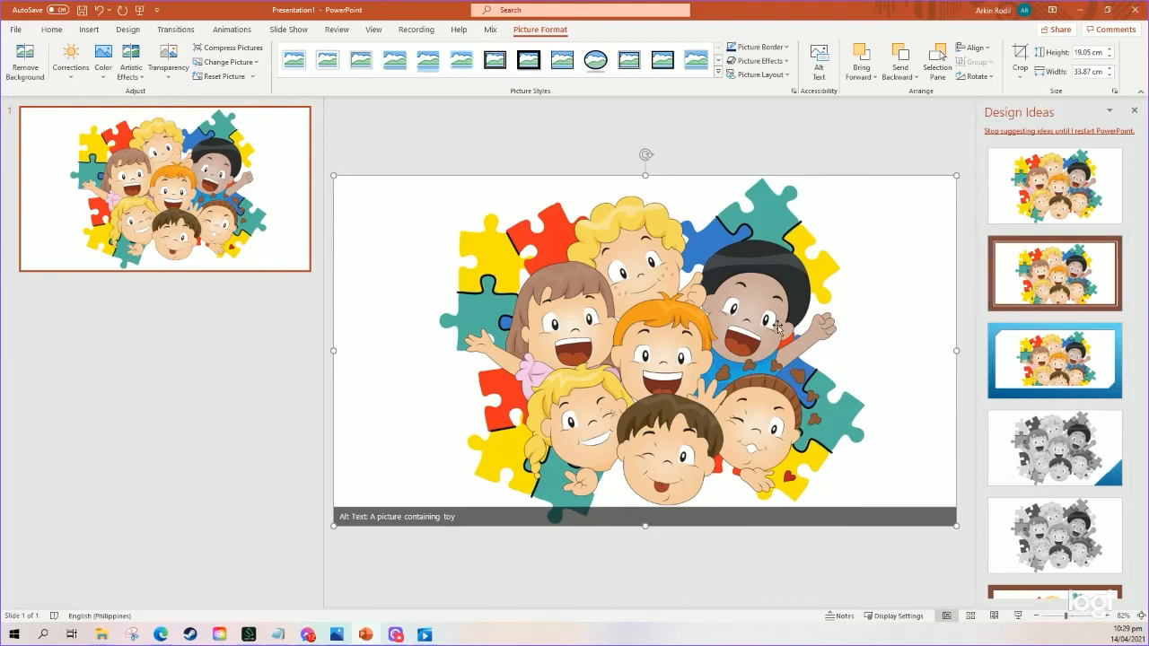
mouse_move(810, 361)
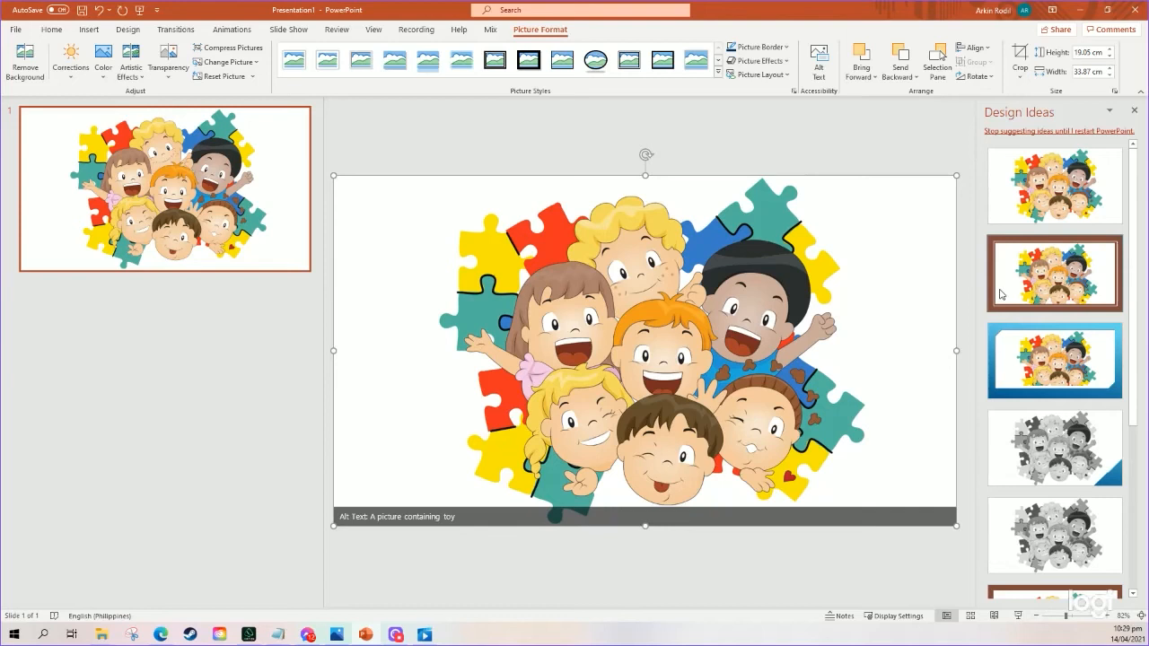
Give slide 1 the brown-framed design and add a second slide after it.
scroll("down", 3)
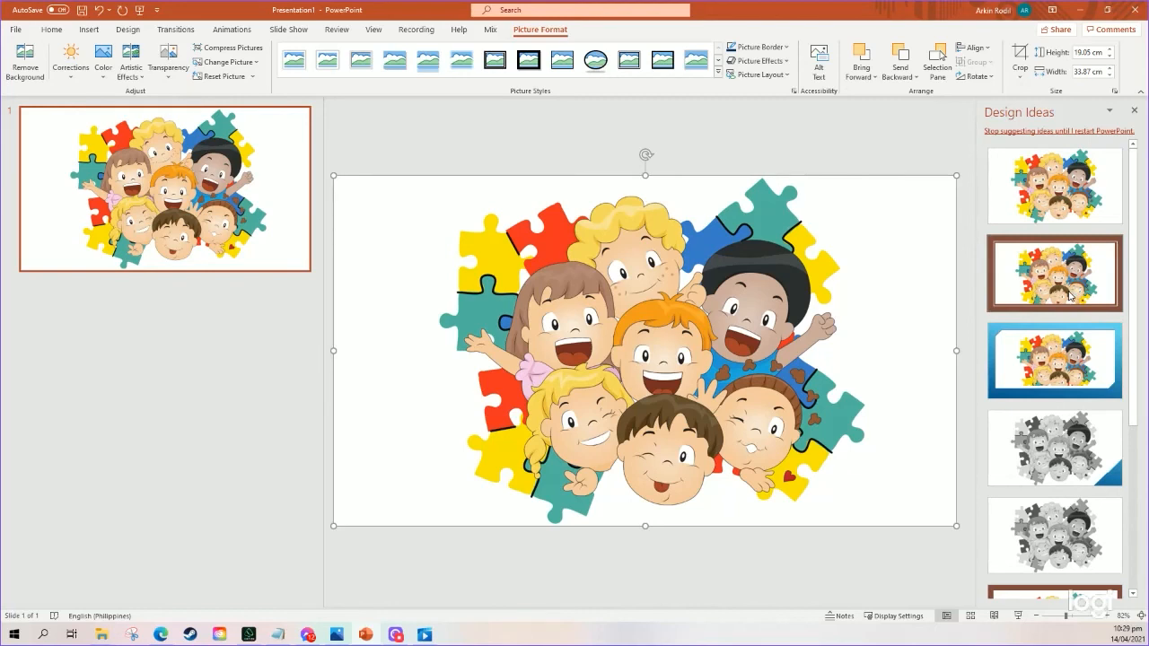
mouse_move(1066, 285)
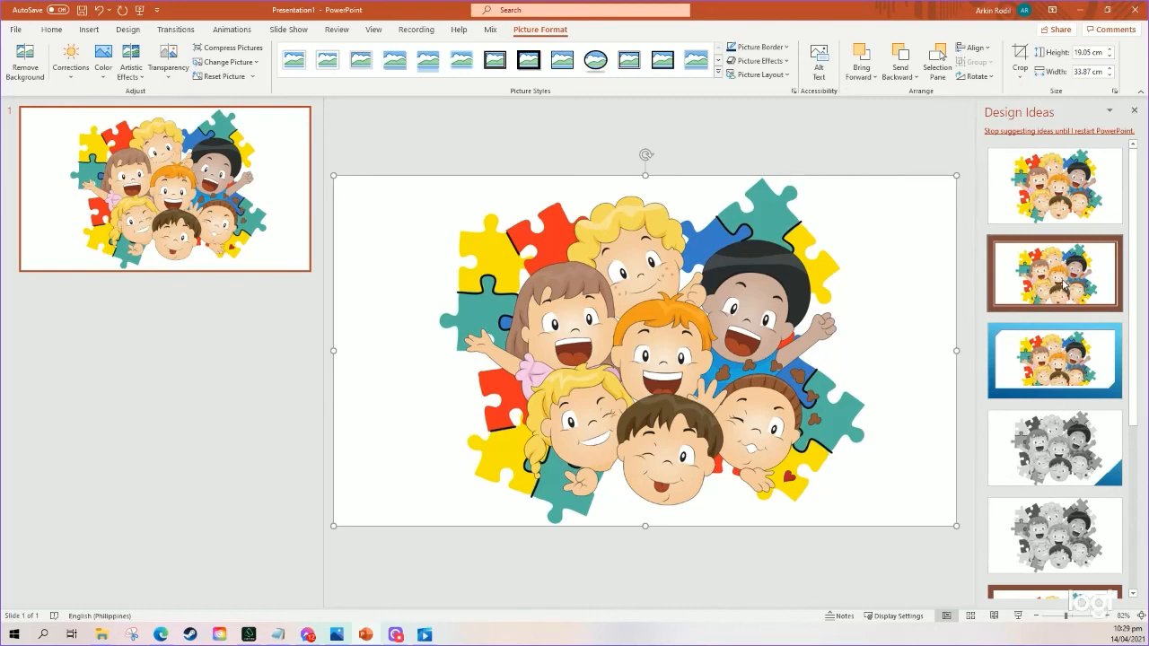
mouse_move(1068, 283)
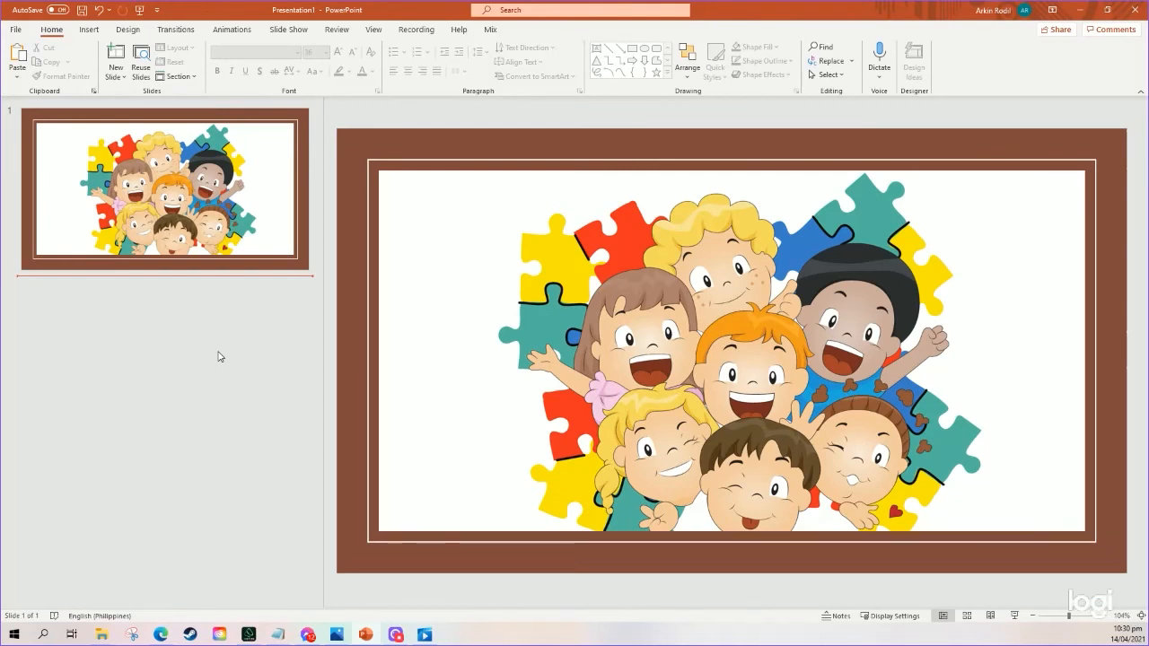
left_click(115, 58)
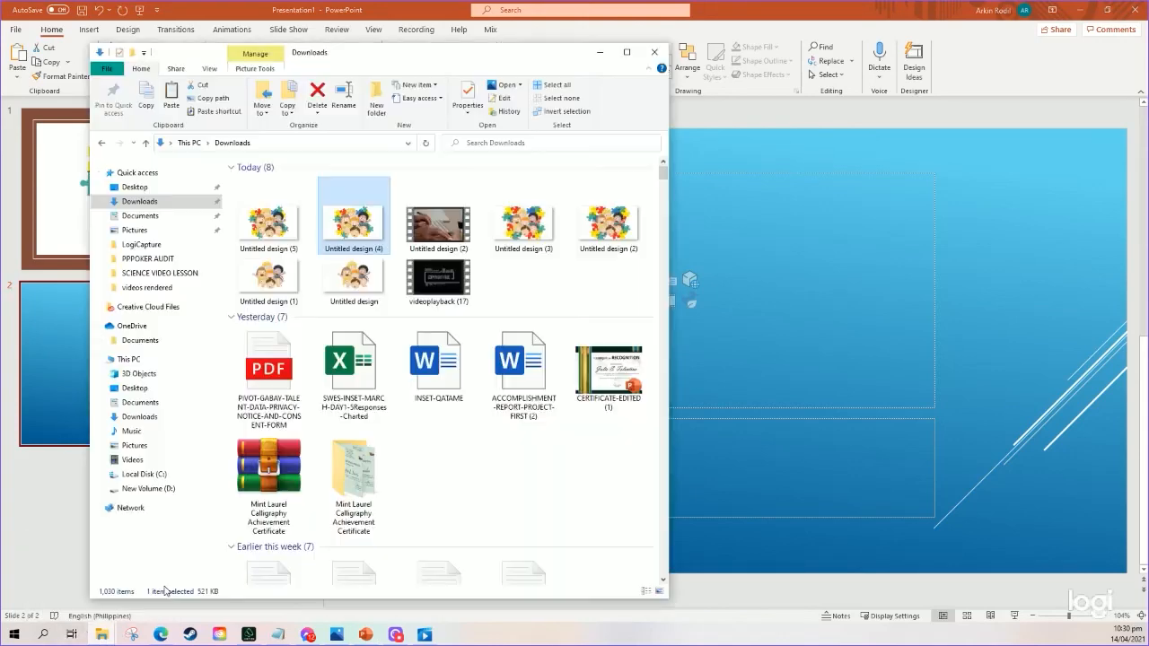
Select the transparent 'Untitled design (5)' PNG in Downloads for insertion.
left_click(268, 216)
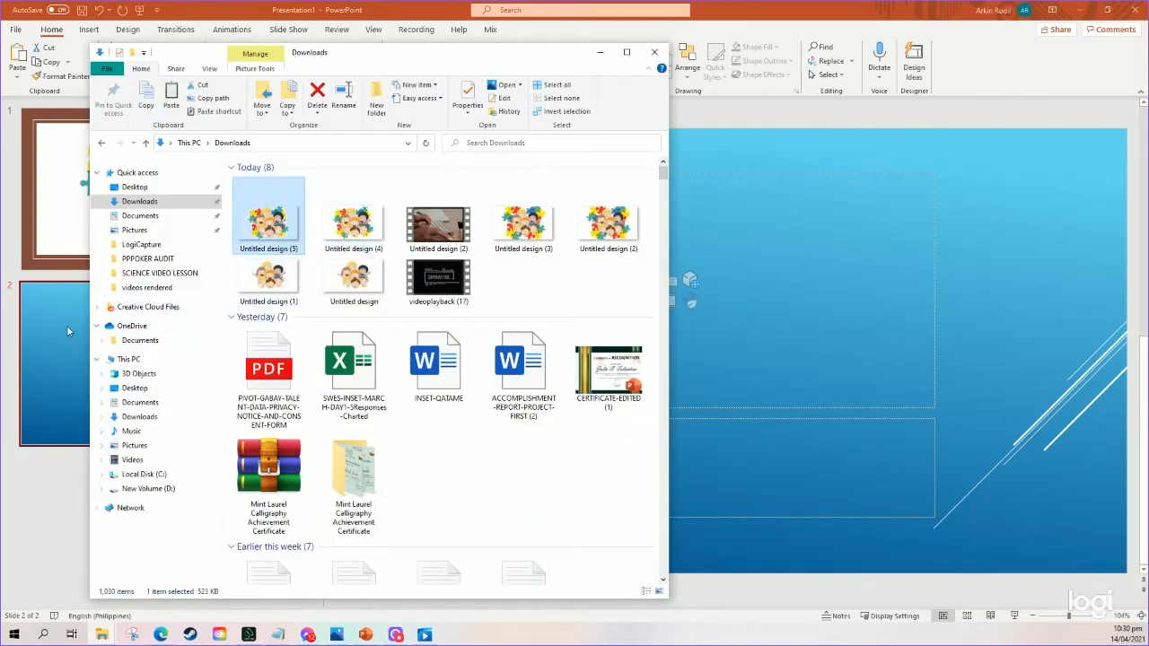
left_click(653, 50)
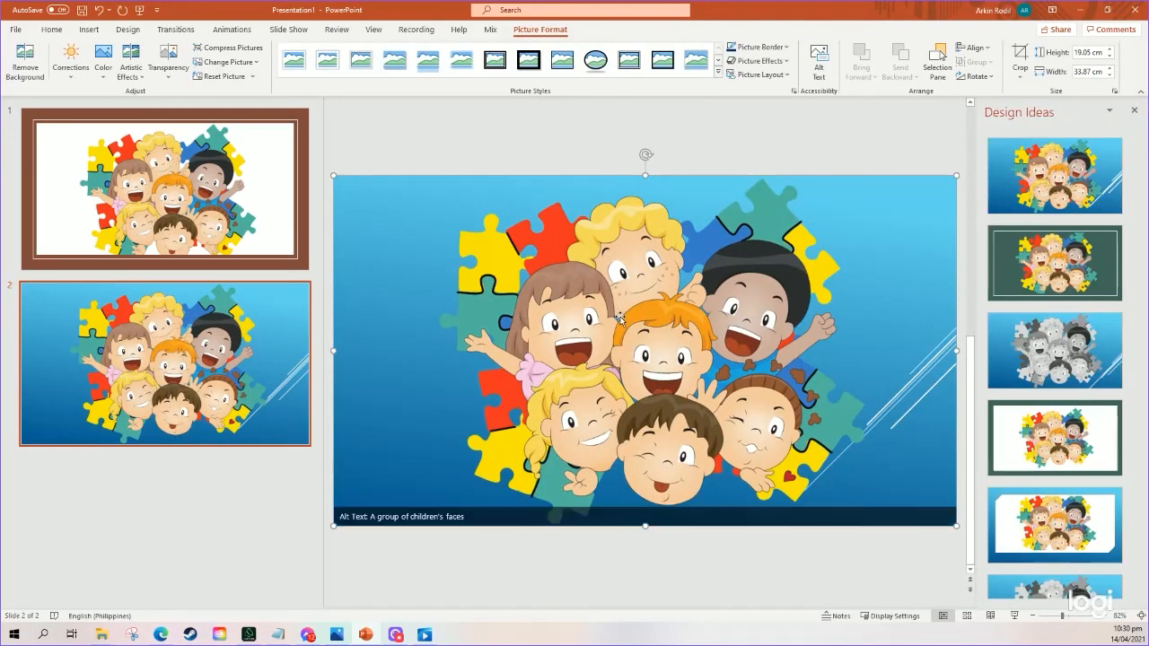
mouse_move(647, 339)
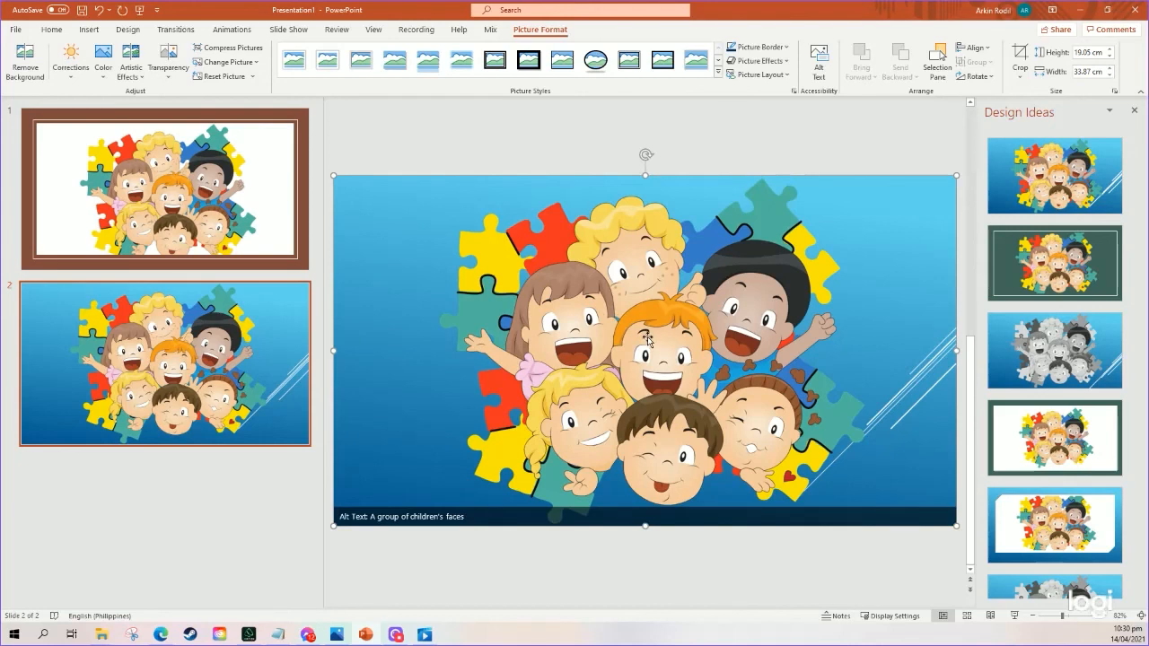
mouse_move(650, 339)
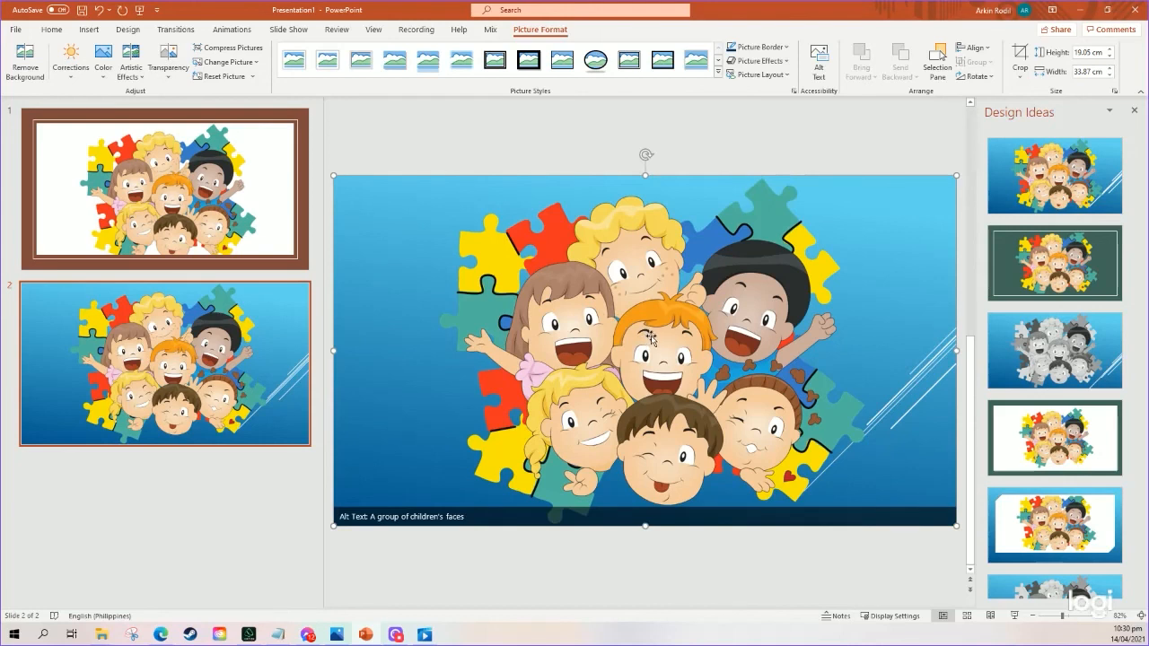
mouse_move(648, 338)
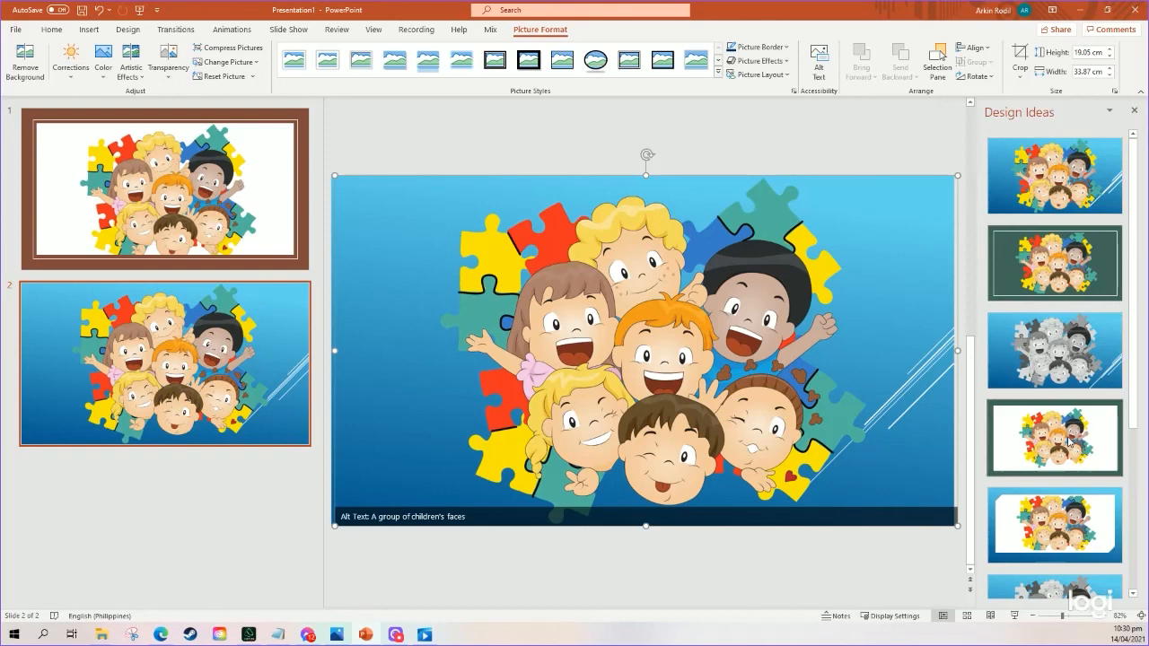
Apply the dark green framed layout from Design Ideas to slide 2.
scroll("down", 3)
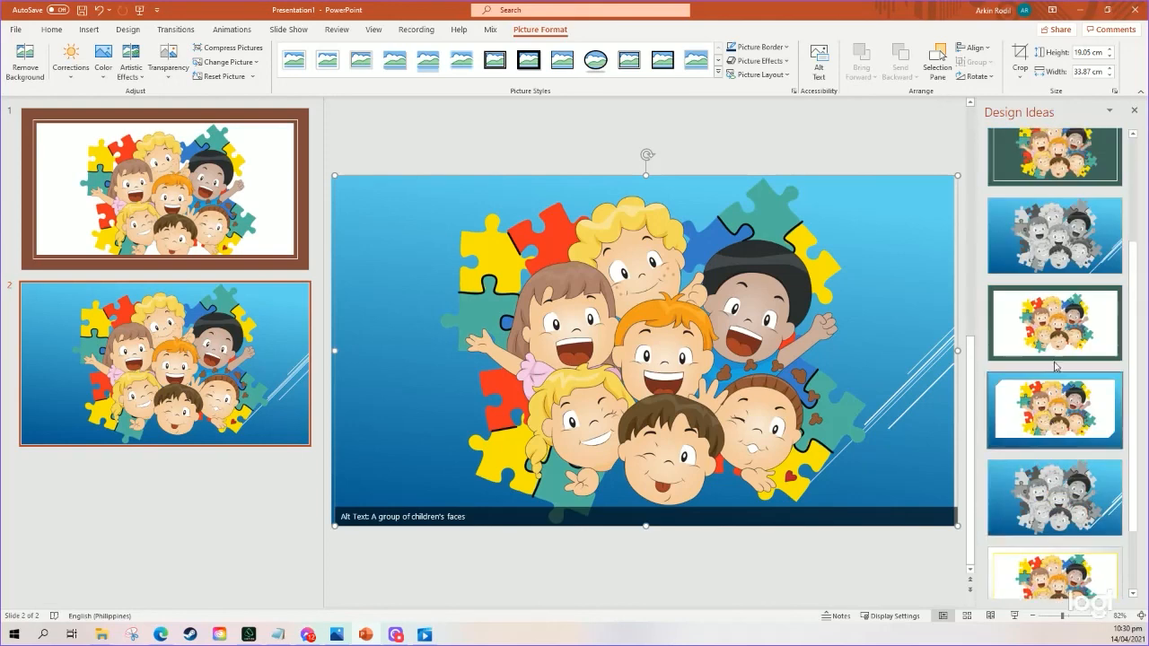
left_click(1054, 262)
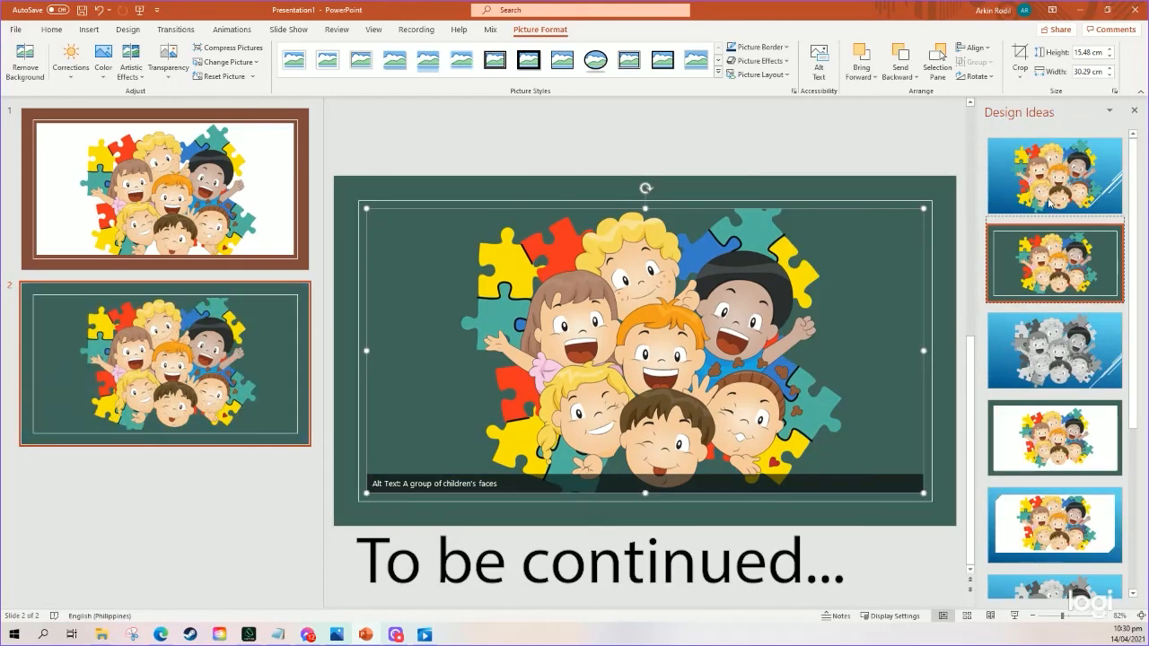